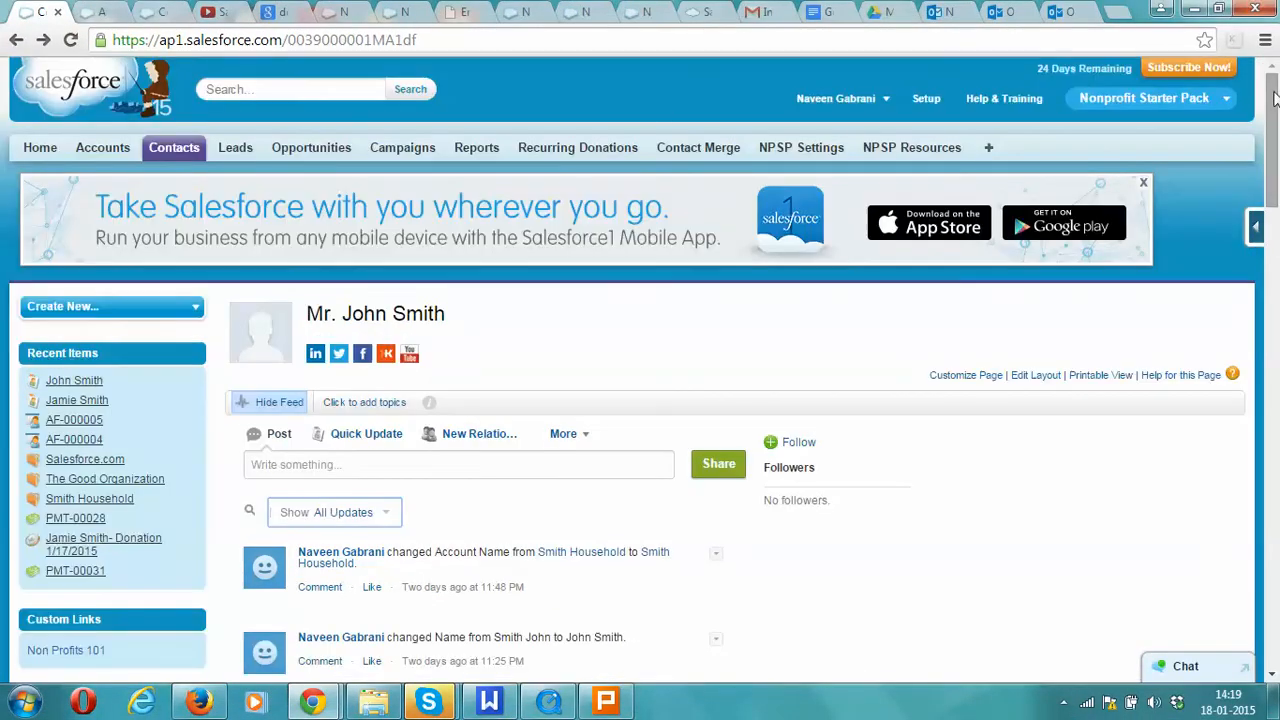
# Scroll down John Smith's contact record to the empty Organization Affiliations related list.
pyautogui.scroll(-3)
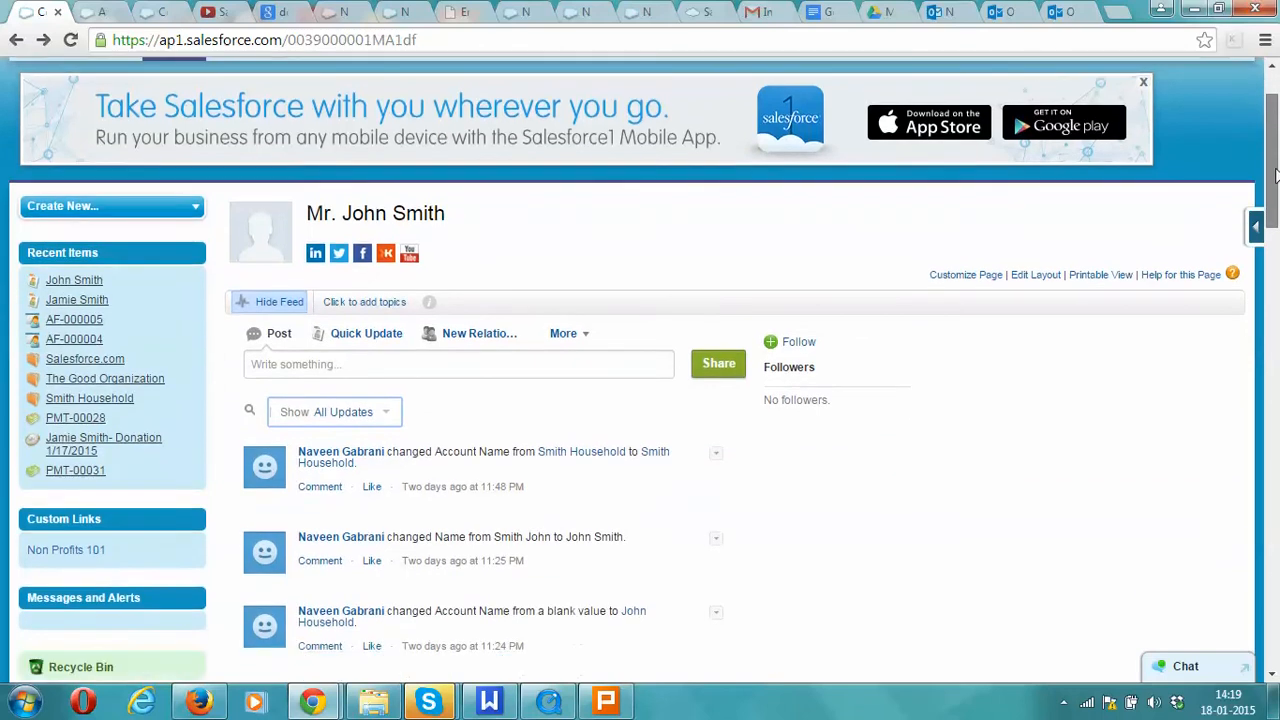
pyautogui.scroll(-3)
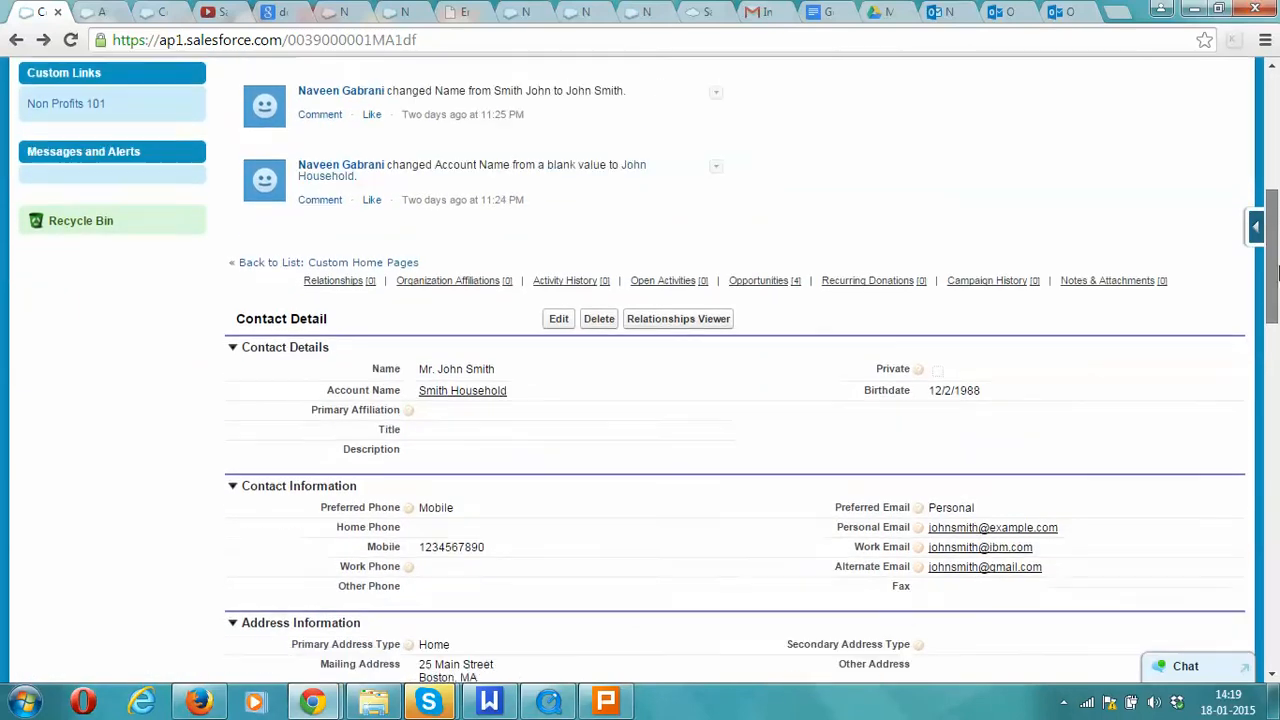
pyautogui.scroll(-3)
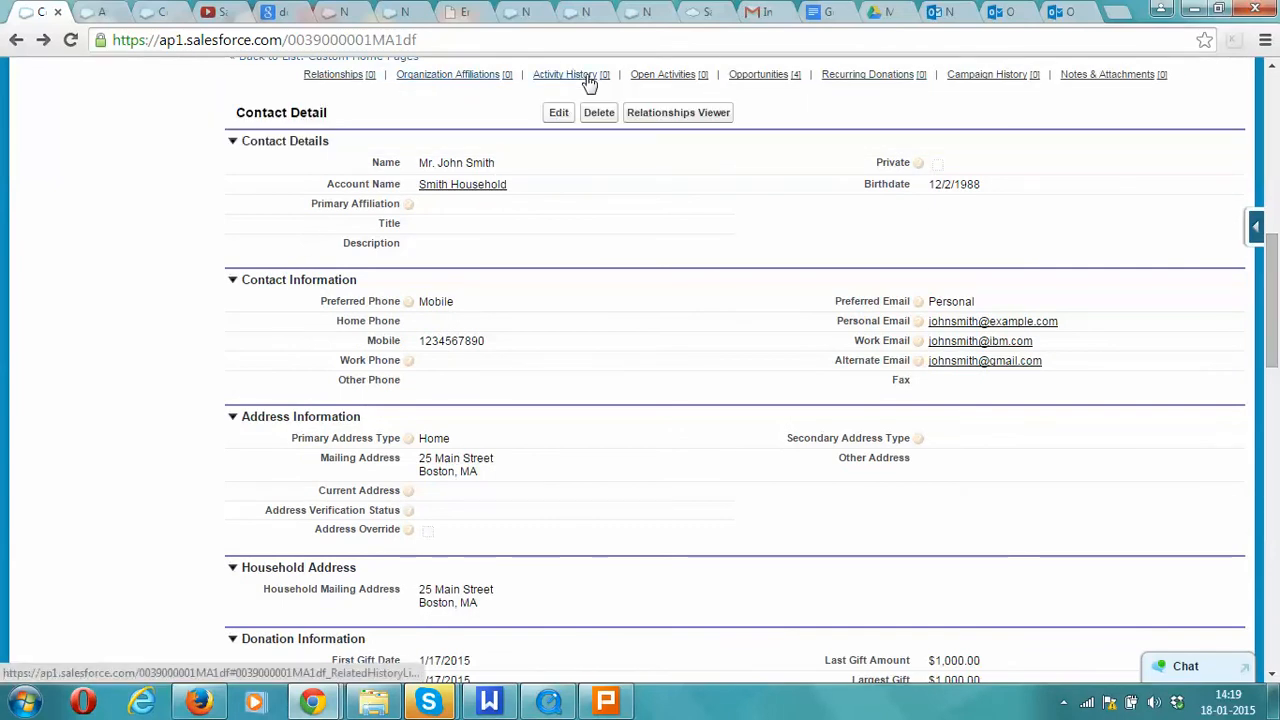
pyautogui.click(758, 74)
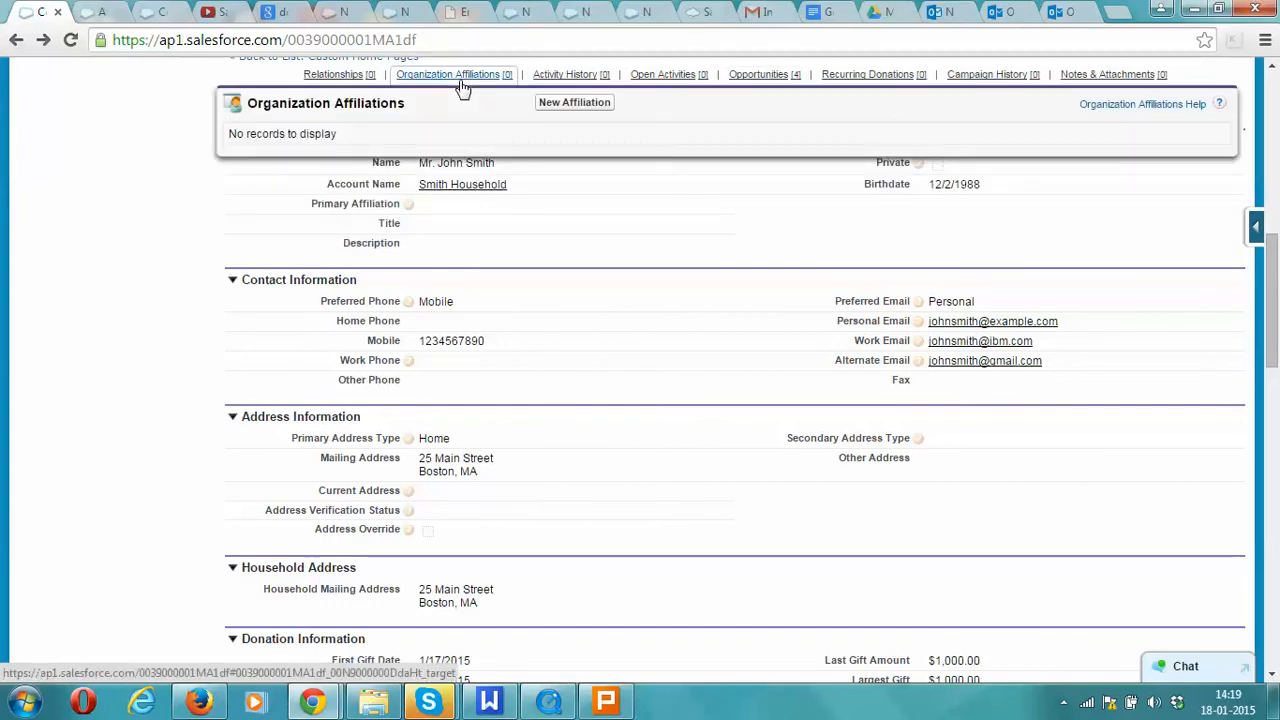
pyautogui.click(448, 74)
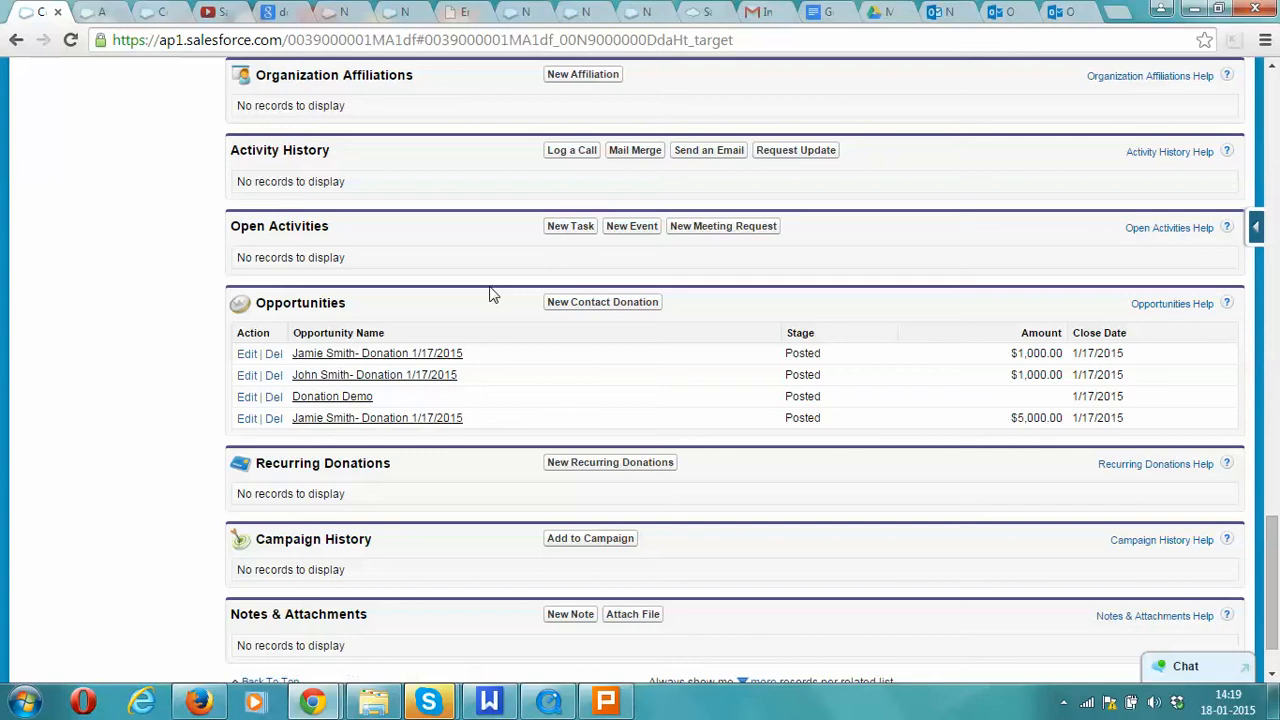
pyautogui.moveTo(578, 98)
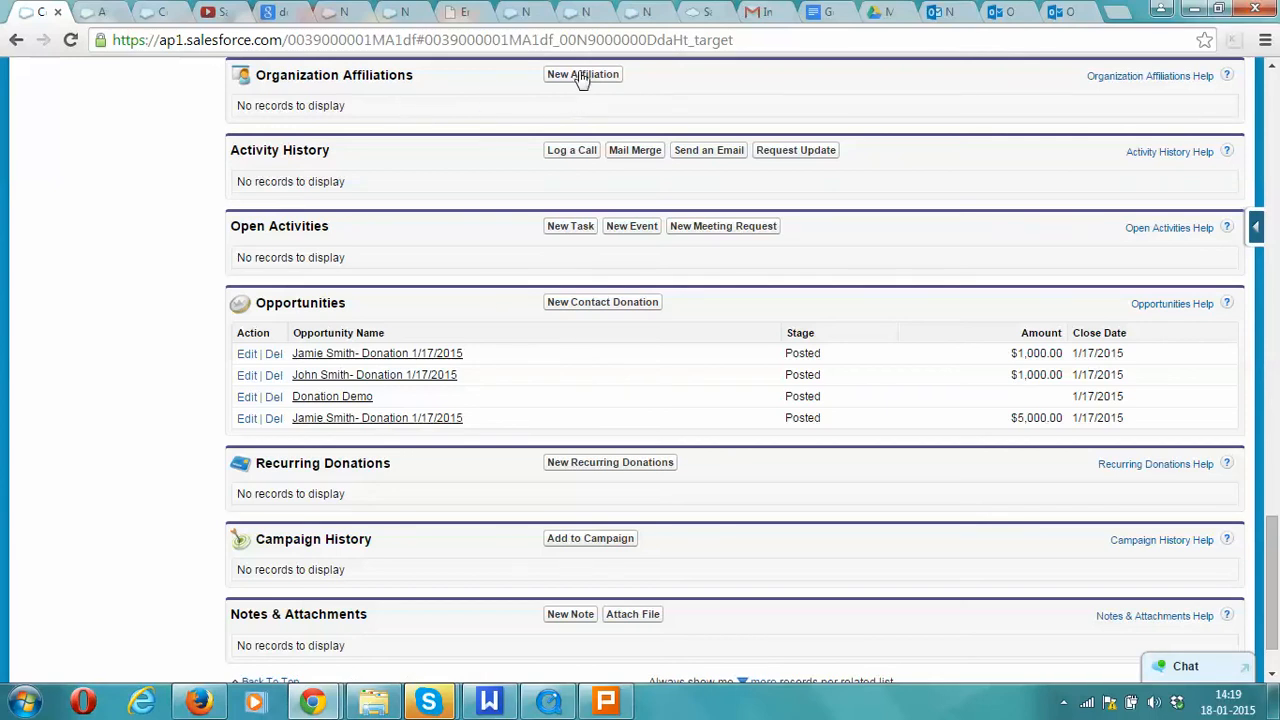
# Add a primary Apple affiliation with role Senior Manager and a 1/18 start date, and save.
pyautogui.click(583, 74)
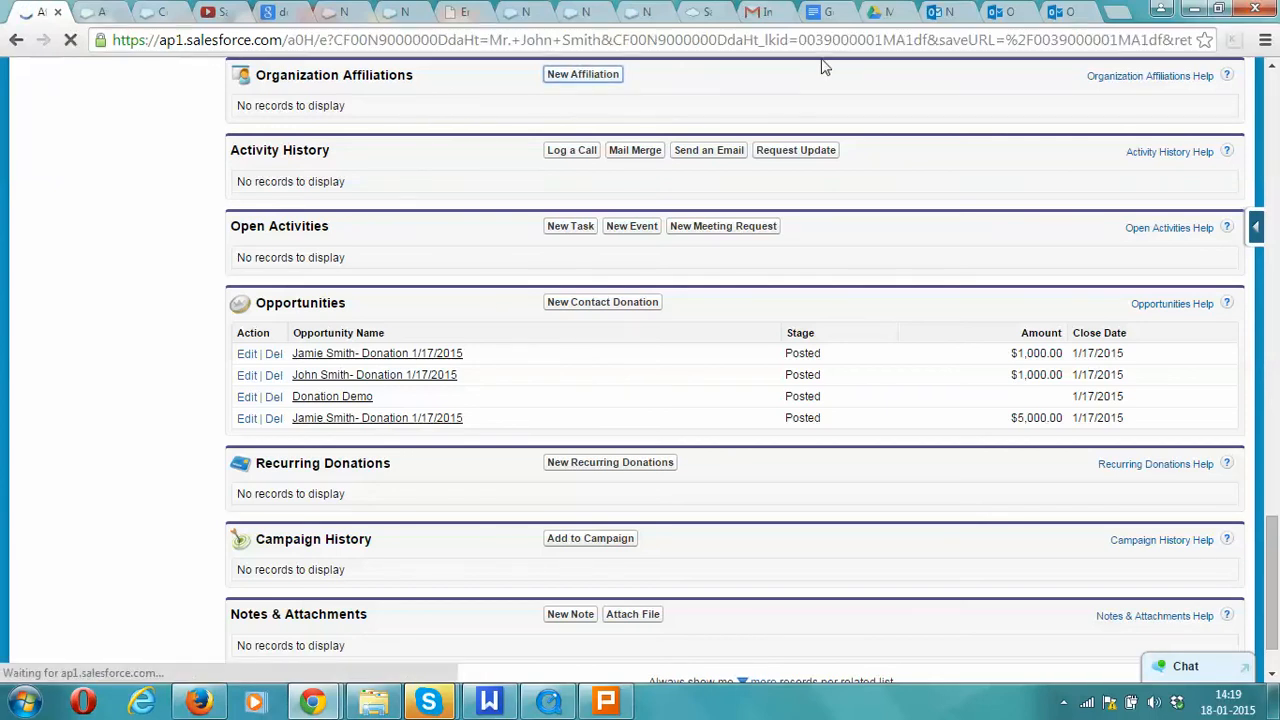
pyautogui.click(583, 74)
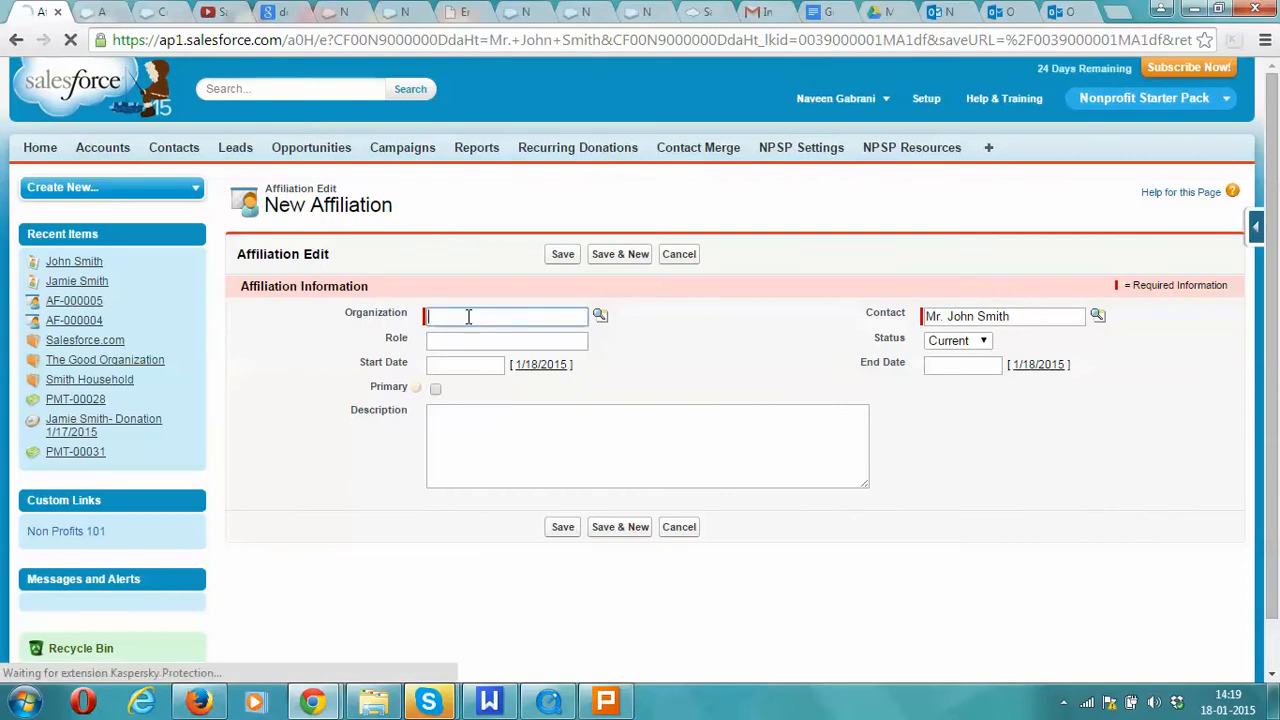
pyautogui.write('Apple')
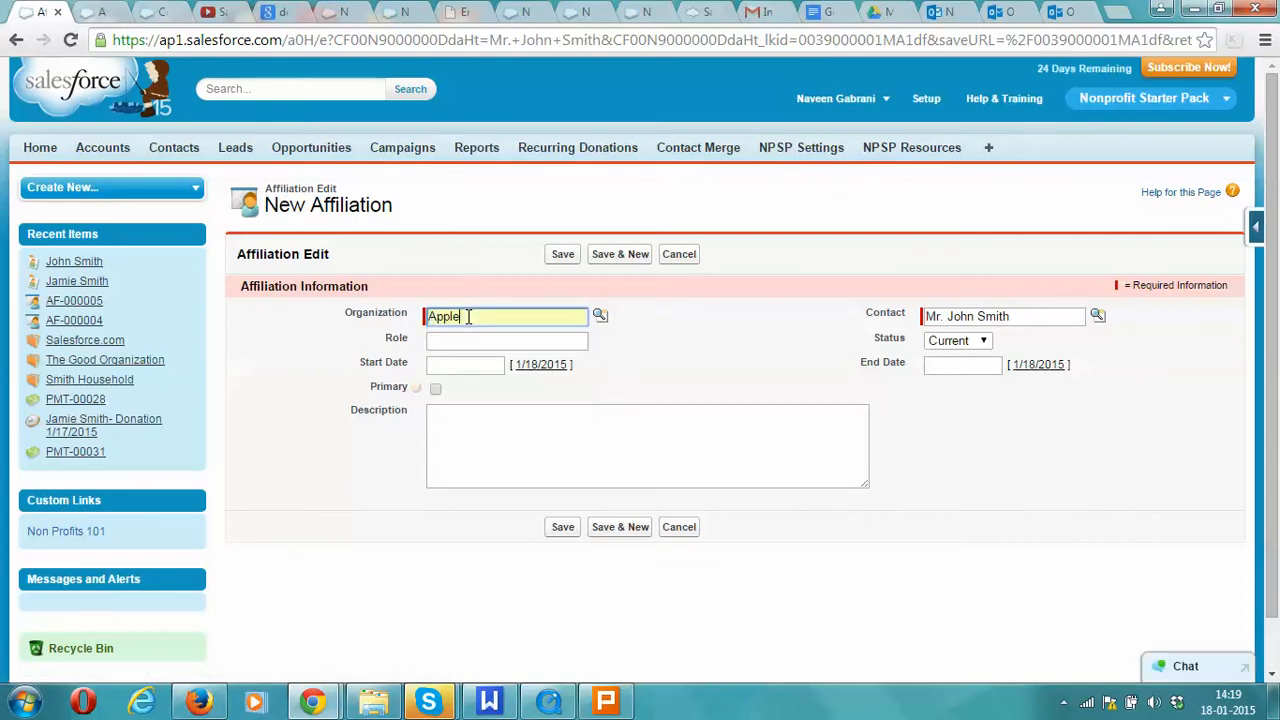
pyautogui.moveTo(464, 337)
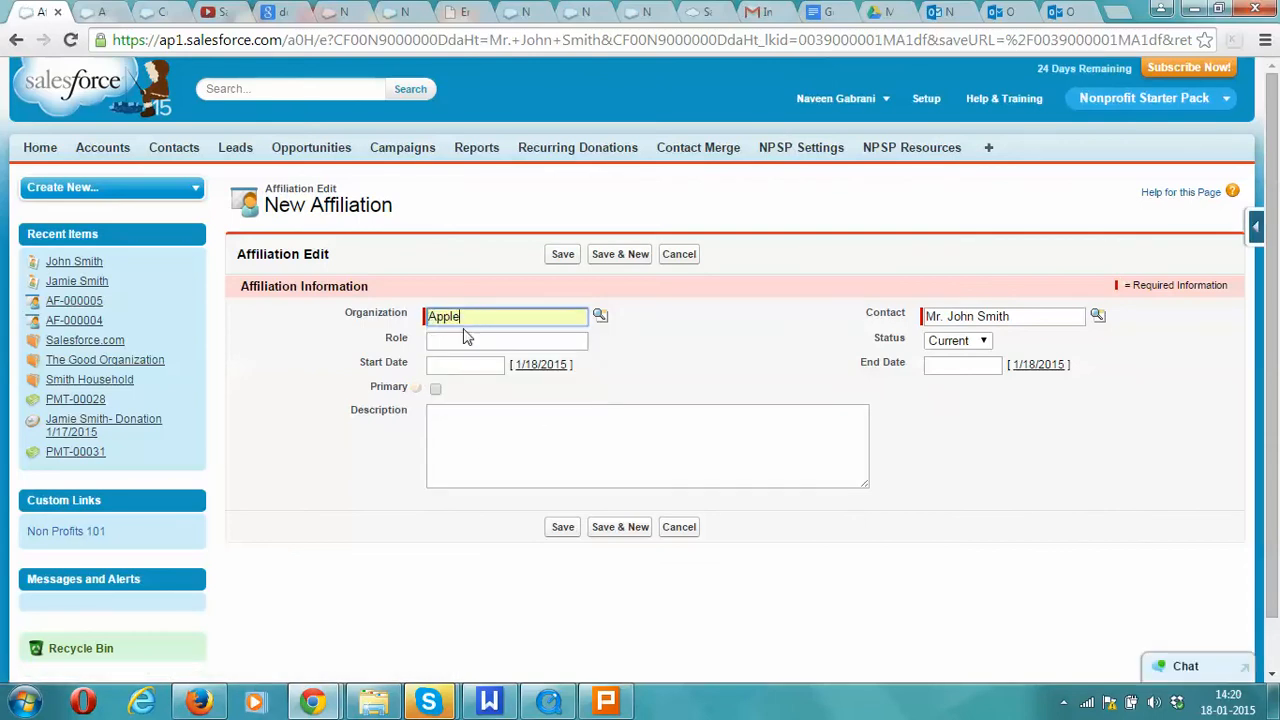
pyautogui.click(506, 340)
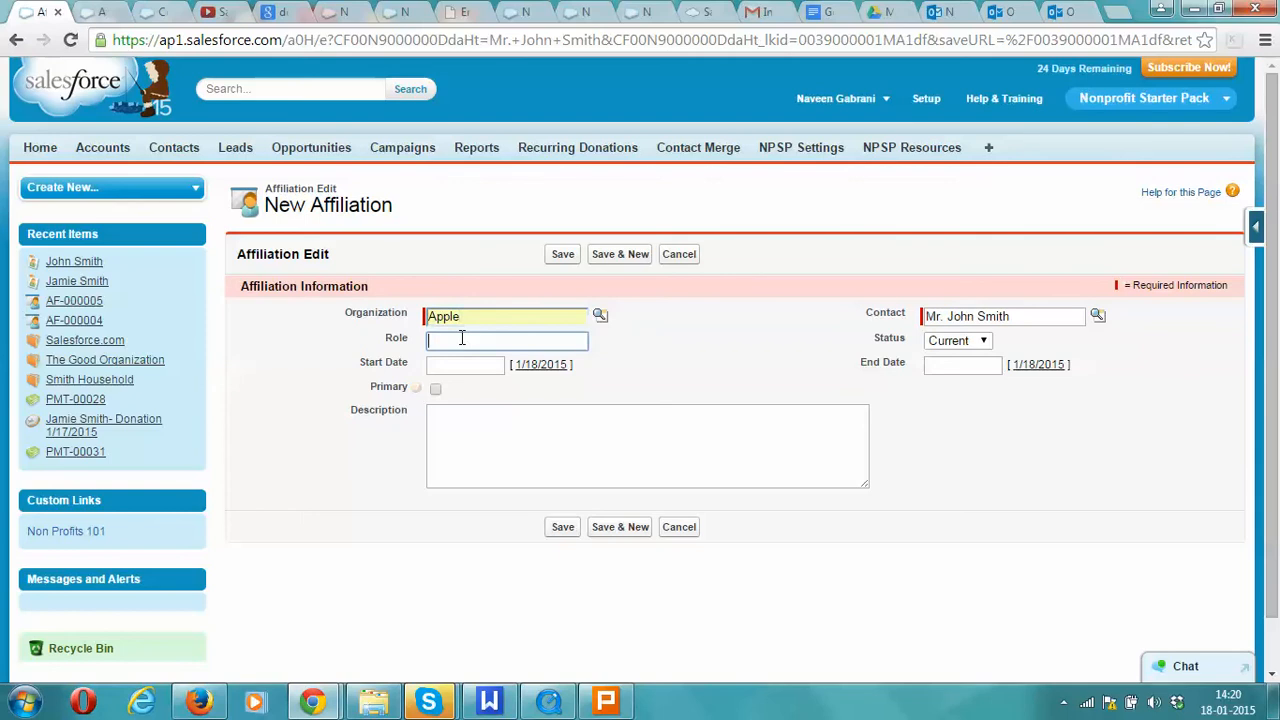
pyautogui.write('Senior Manager')
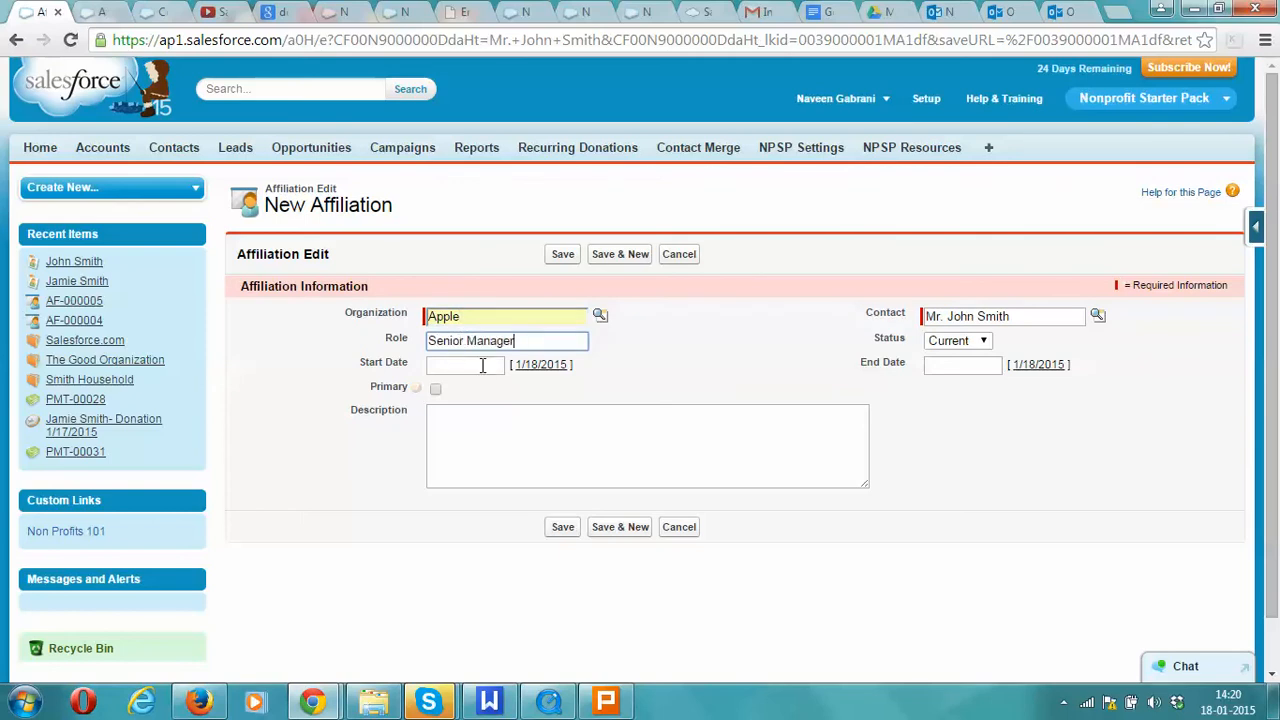
pyautogui.write('1/18/2015')
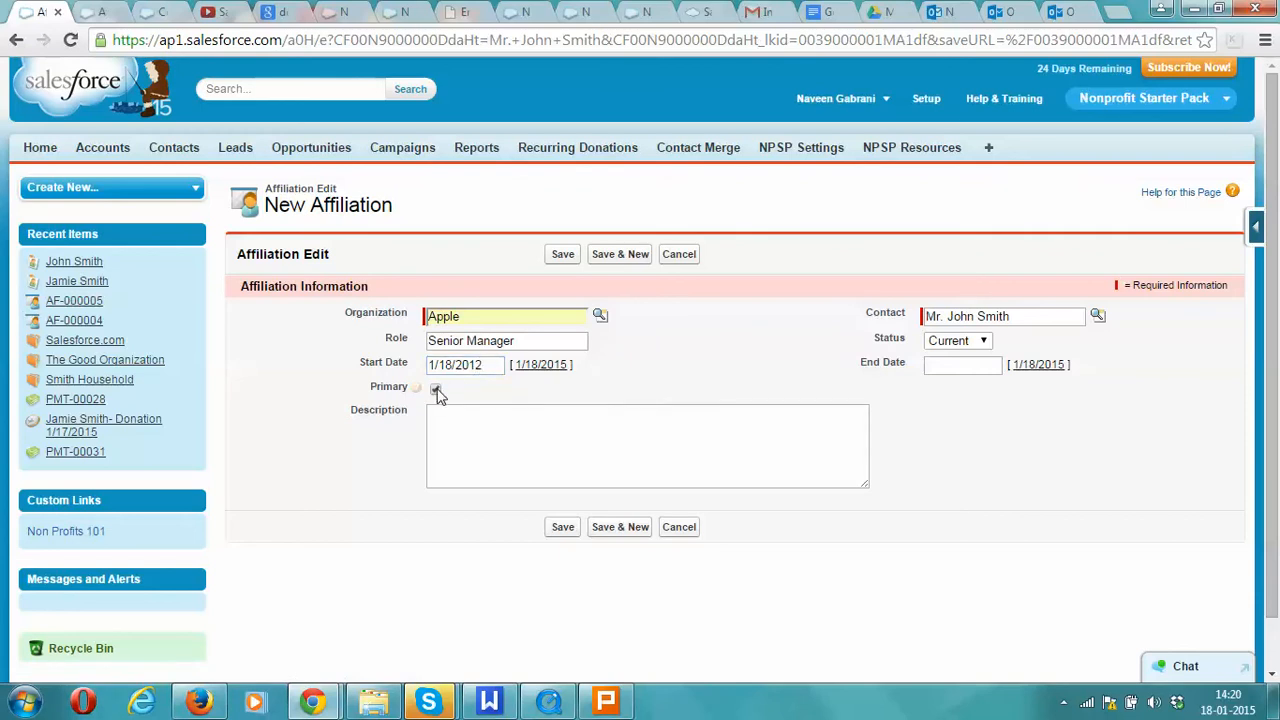
pyautogui.click(435, 389)
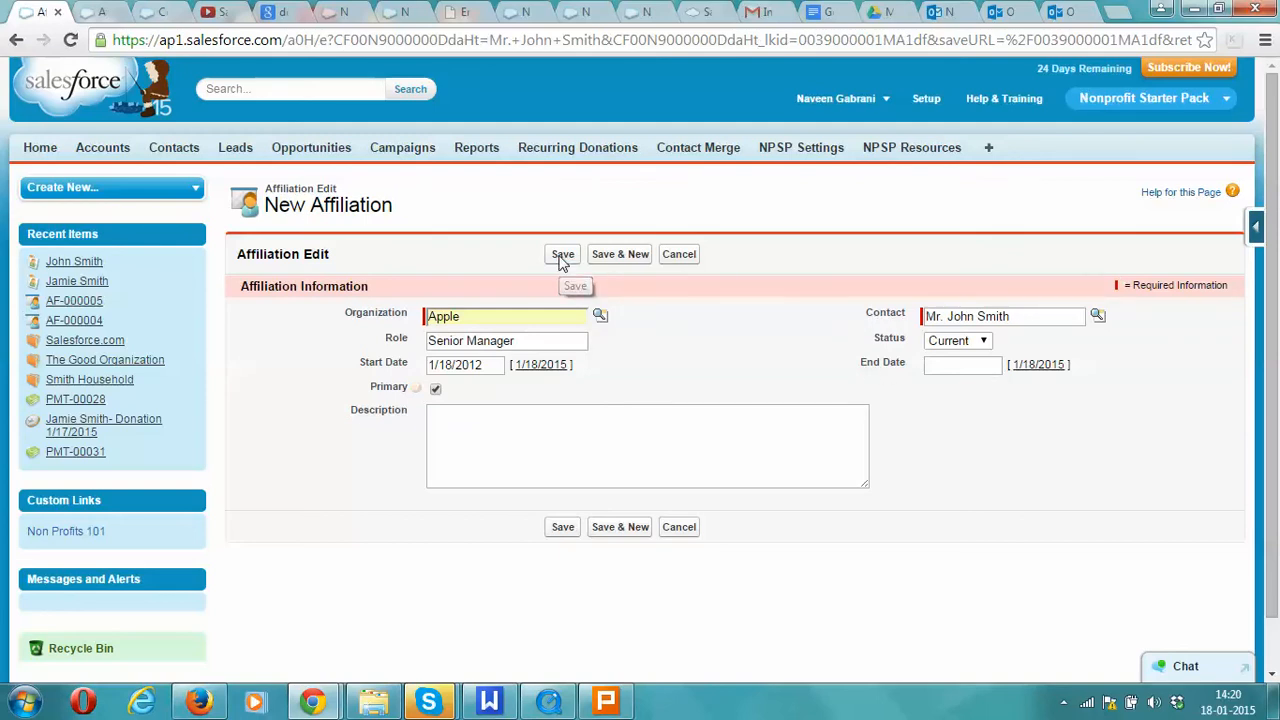
pyautogui.click(562, 253)
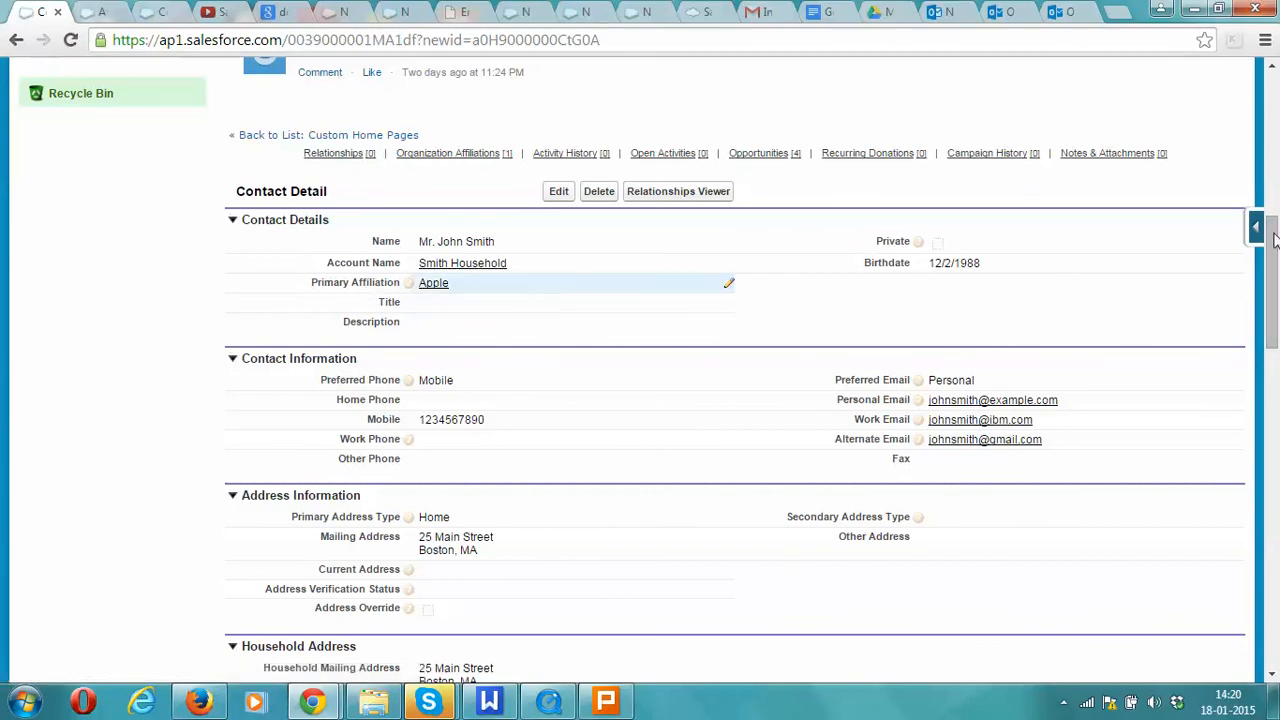
# Scroll to the Organization Affiliations list, now showing Apple, and start a New Affiliation form.
pyautogui.scroll(-3)
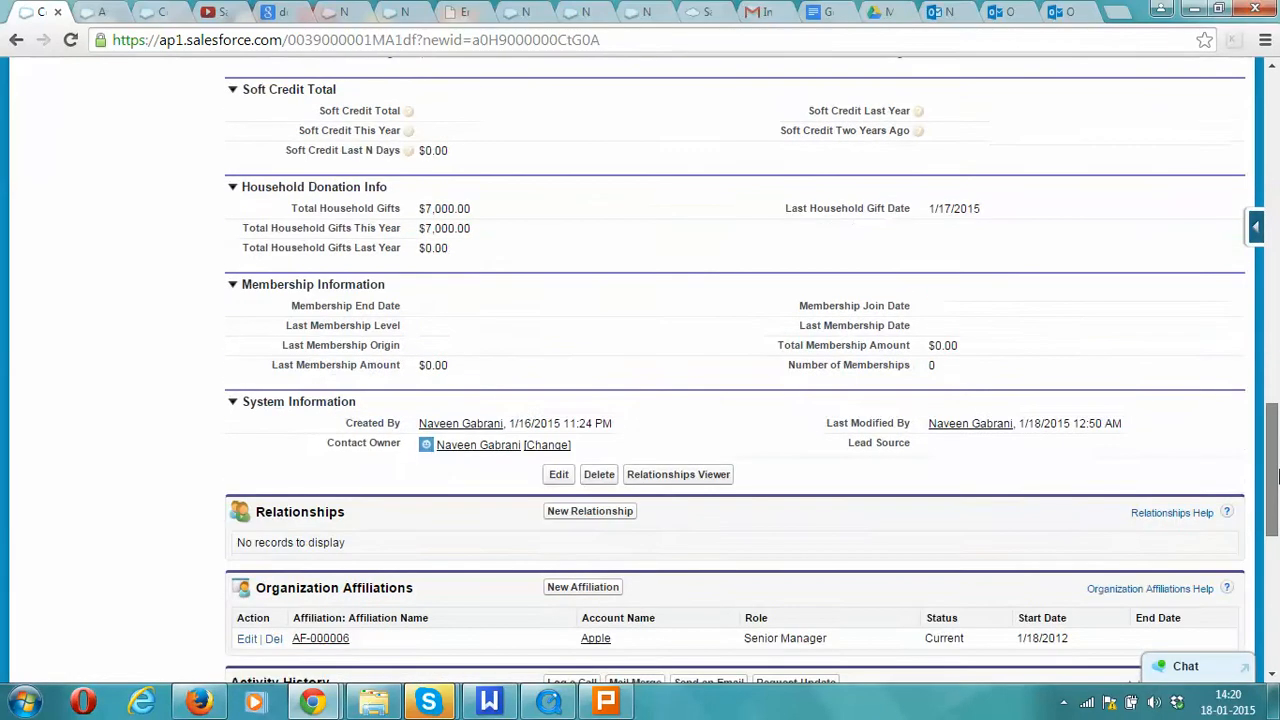
pyautogui.scroll(-3)
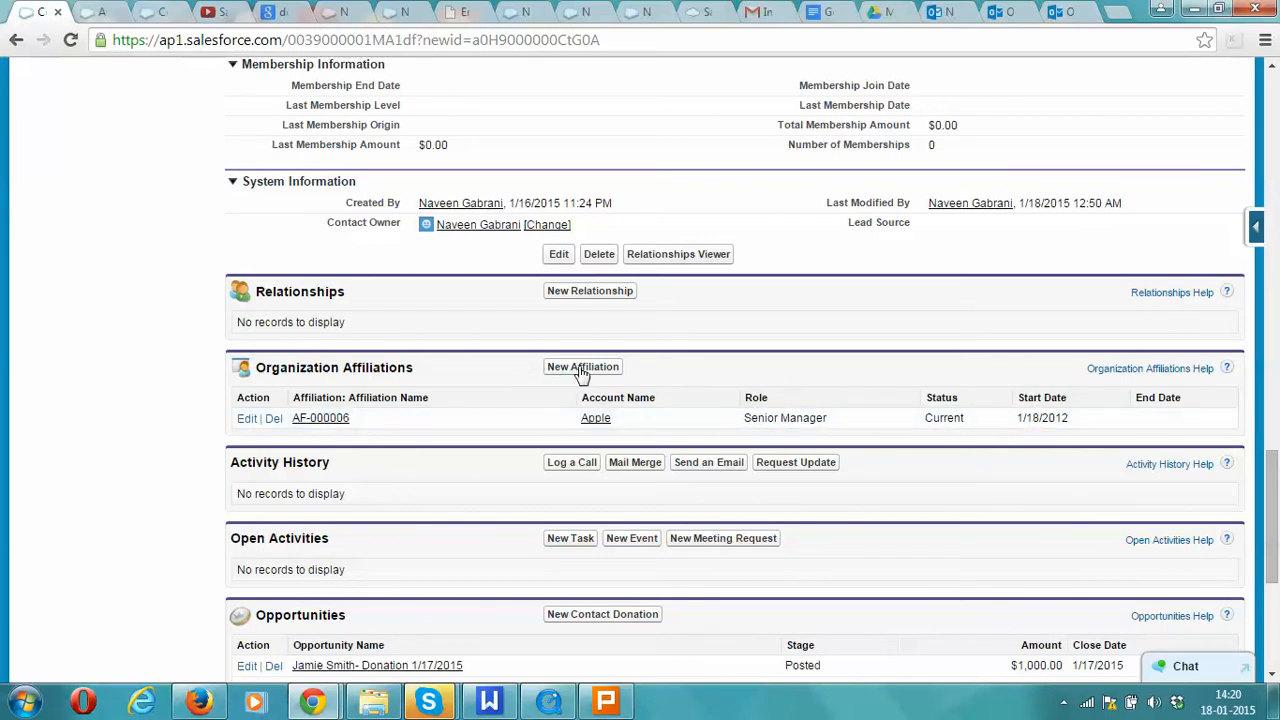
pyautogui.click(583, 366)
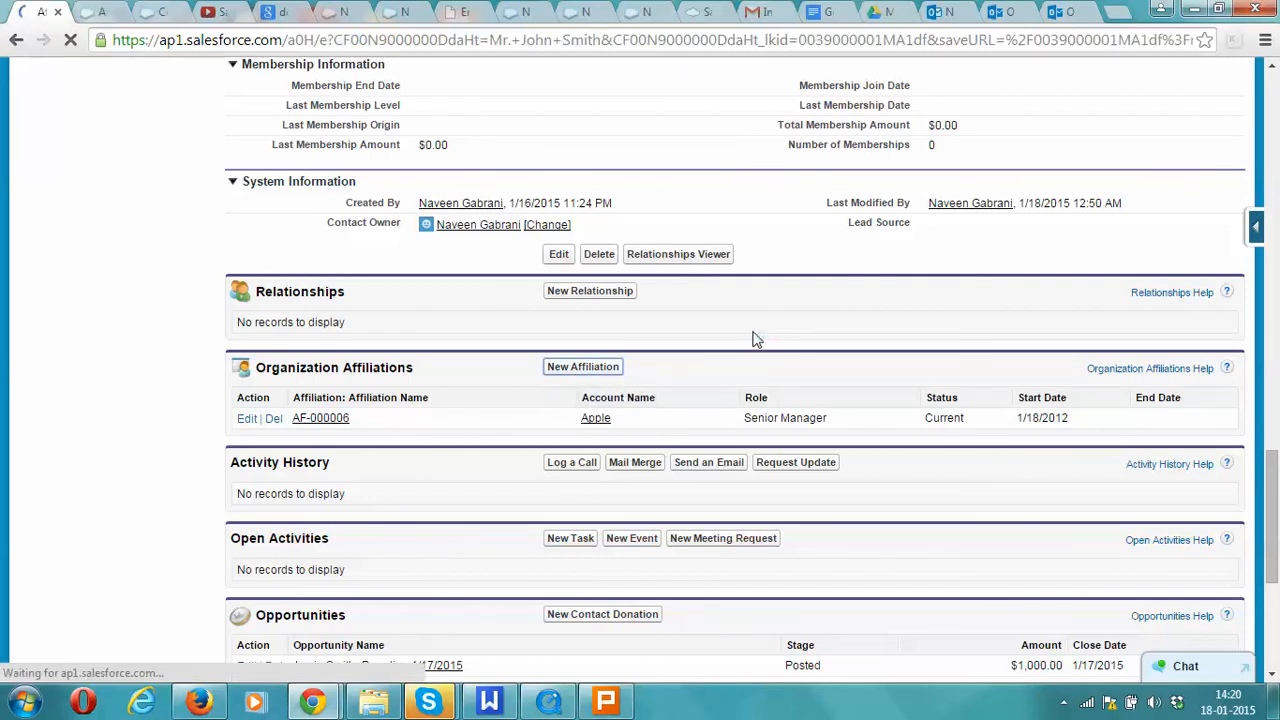
pyautogui.click(582, 366)
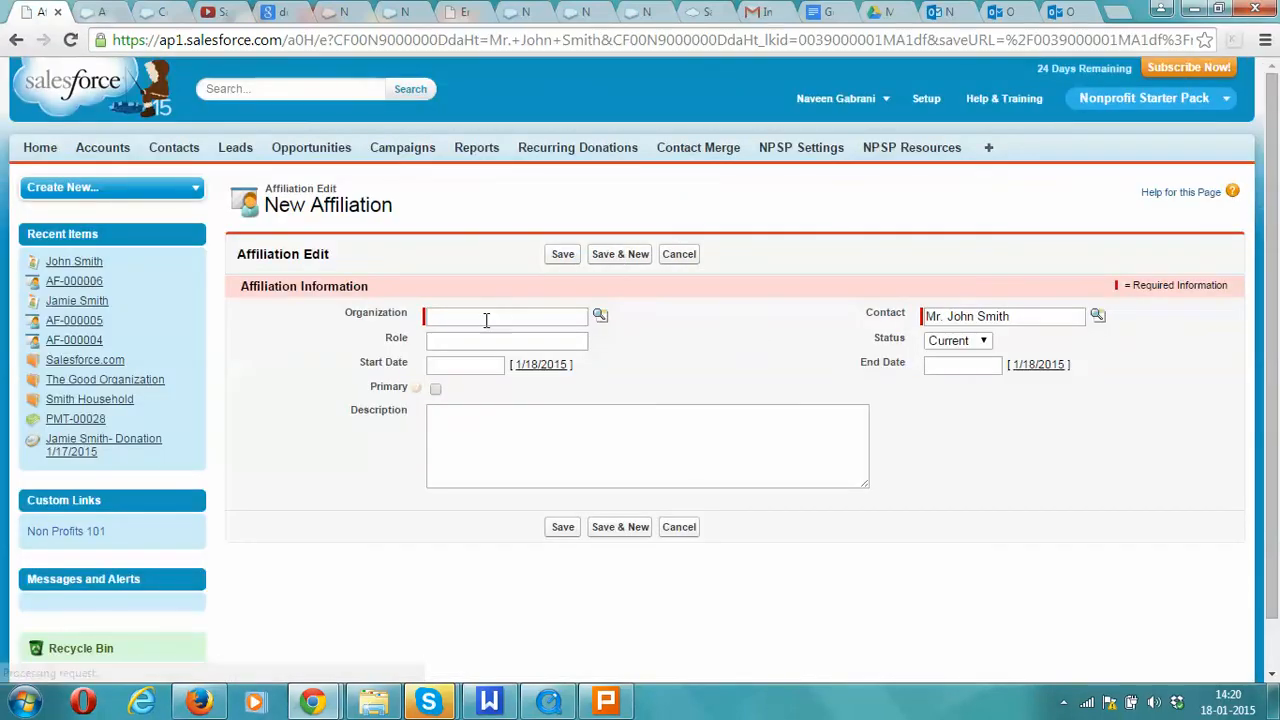
# Enter Salesforce.com as organization, Board Member as role, start date 1/18/2014, and save.
pyautogui.write('sa')
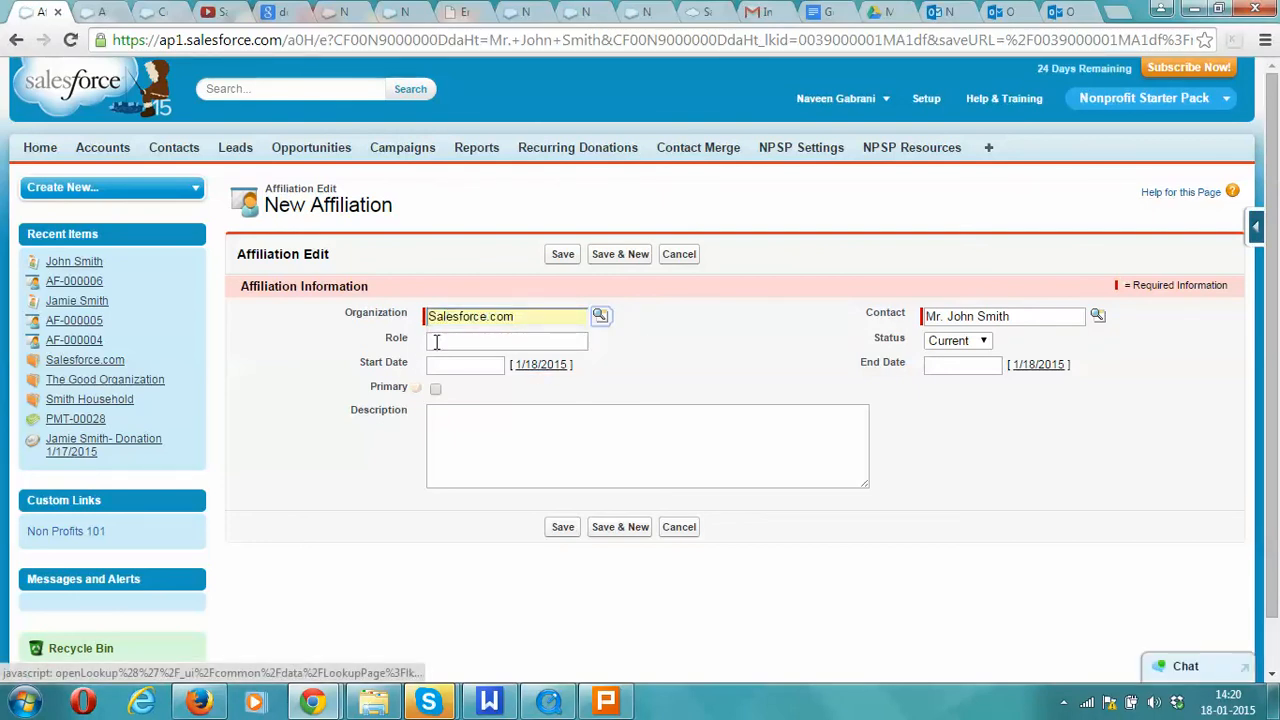
pyautogui.write('Boars')
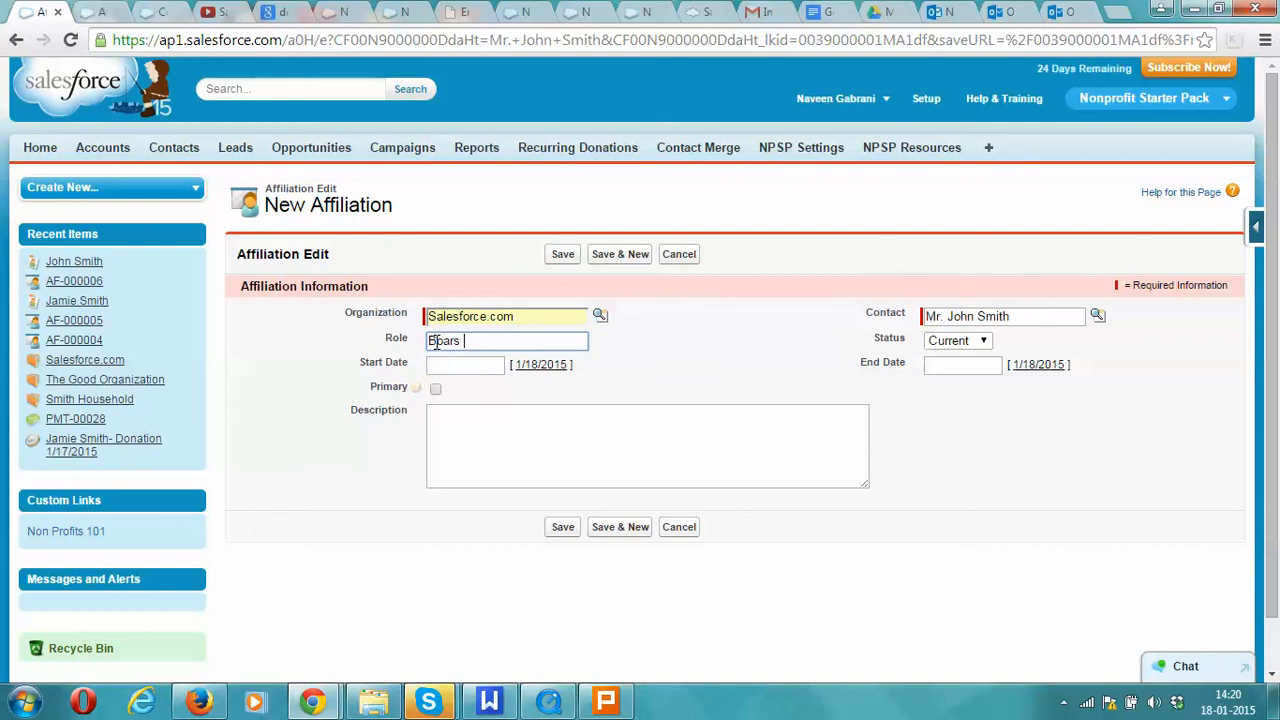
pyautogui.write('Board Member')
pyautogui.click(465, 364)
pyautogui.write('1/18/2014')
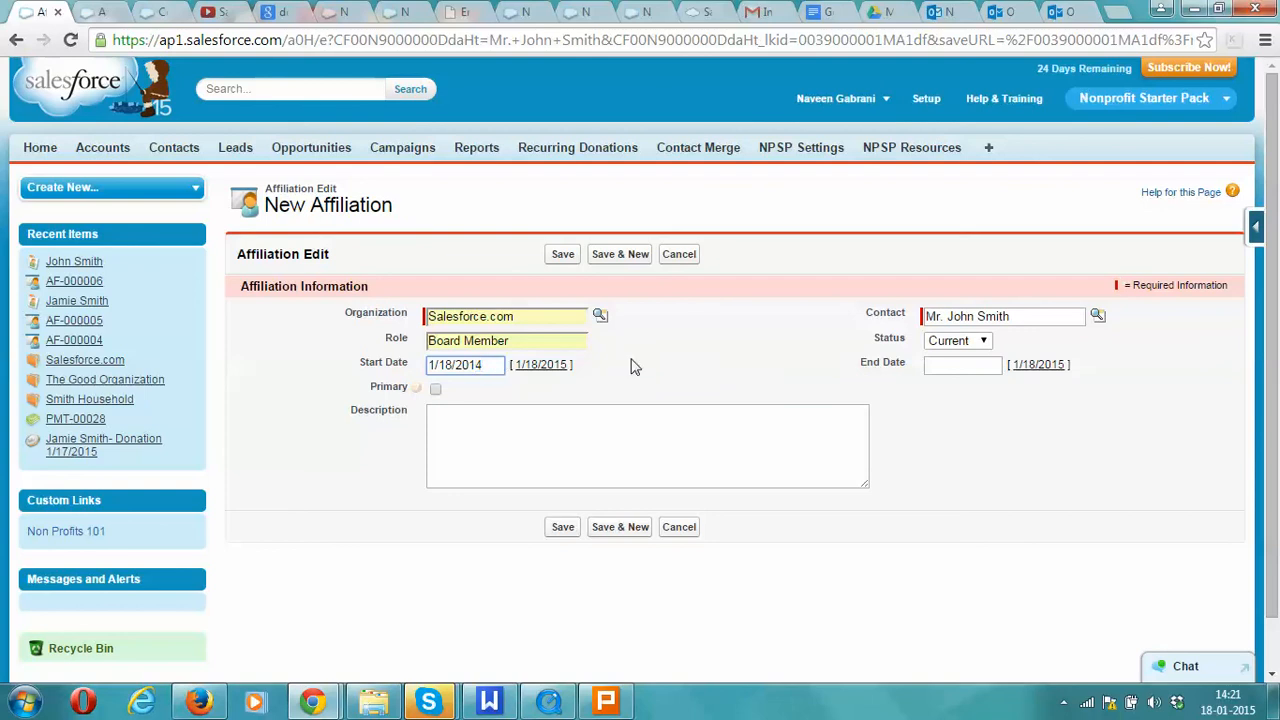
pyautogui.click(962, 364)
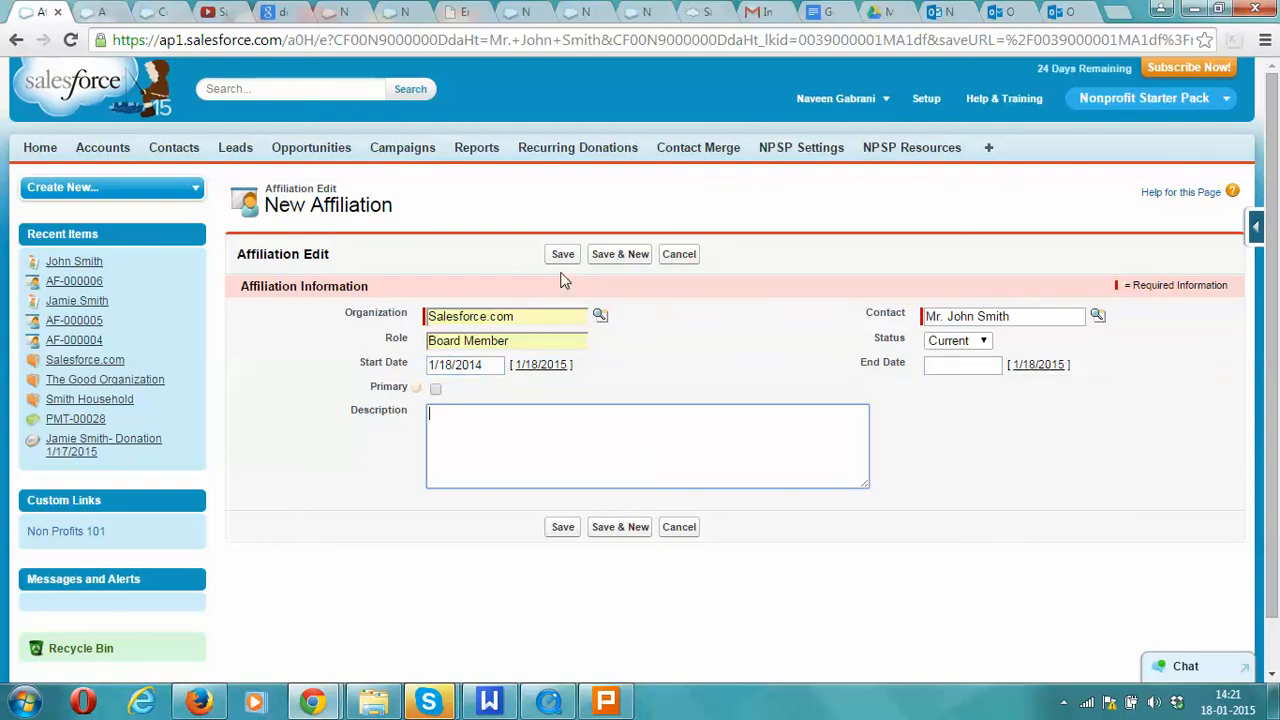
pyautogui.moveTo(562, 254)
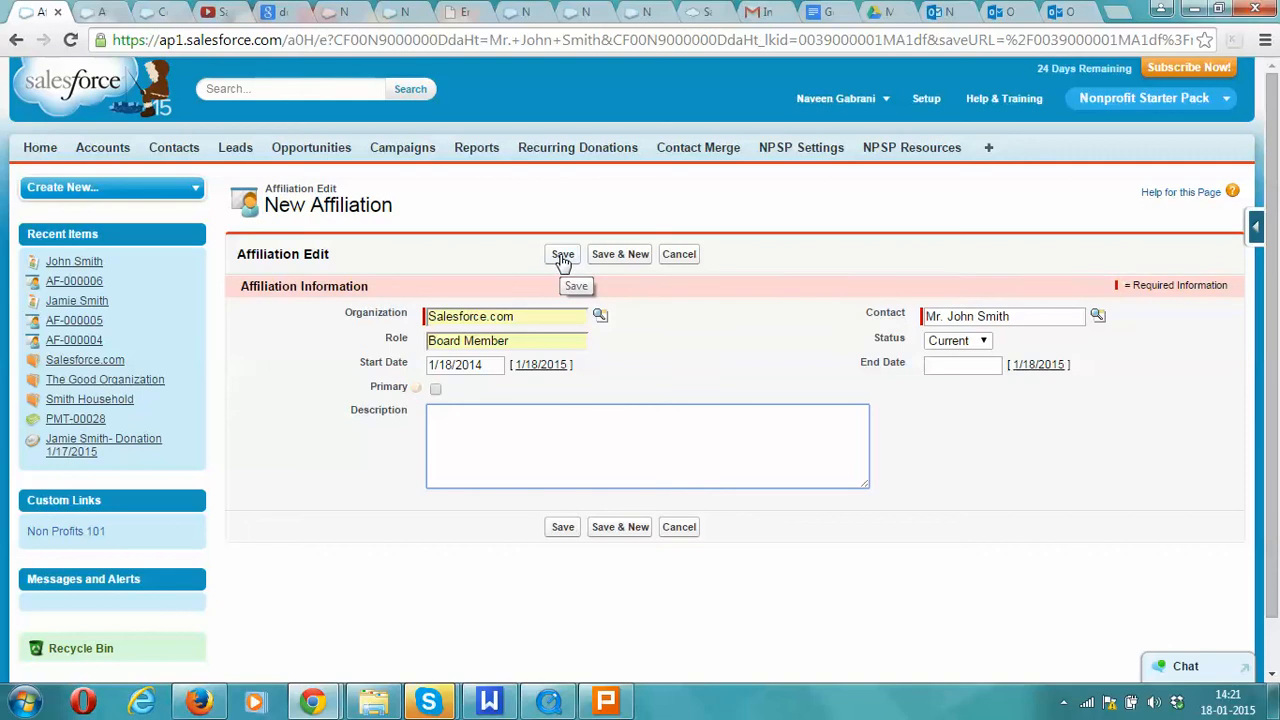
pyautogui.click(562, 254)
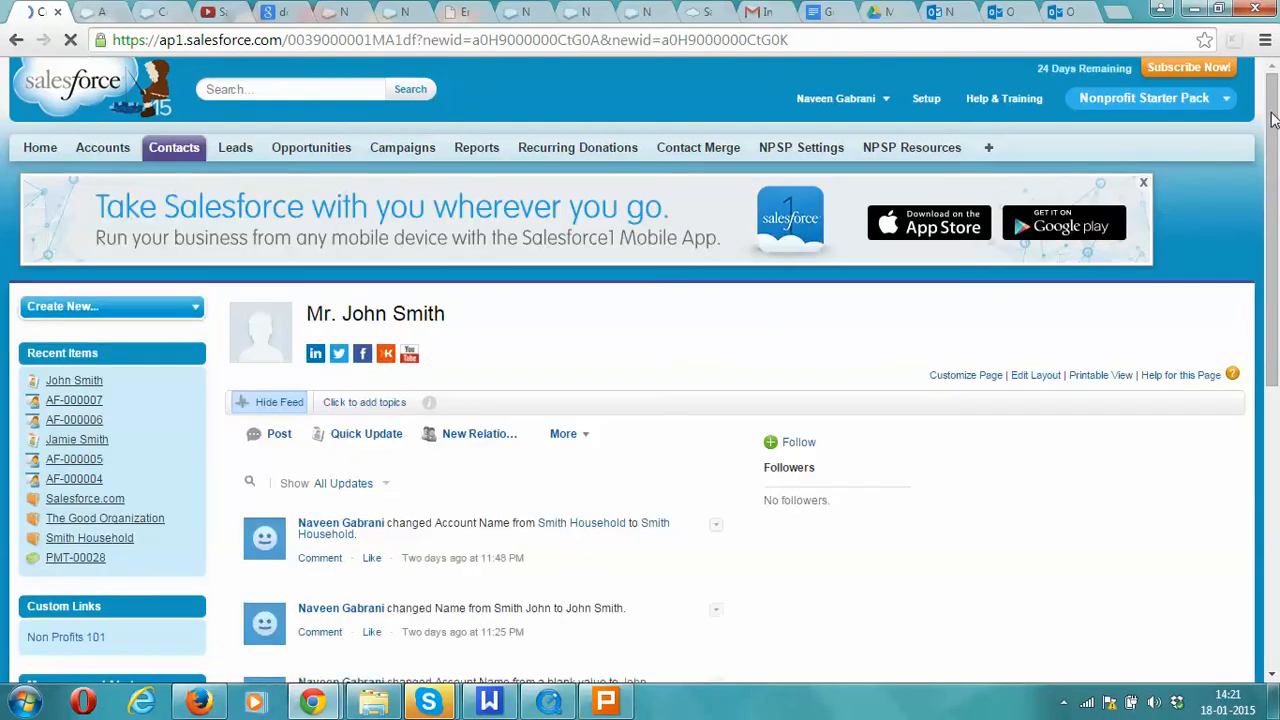
# Scroll back to Organization Affiliations and open a third New Affiliation form.
pyautogui.scroll(-3)
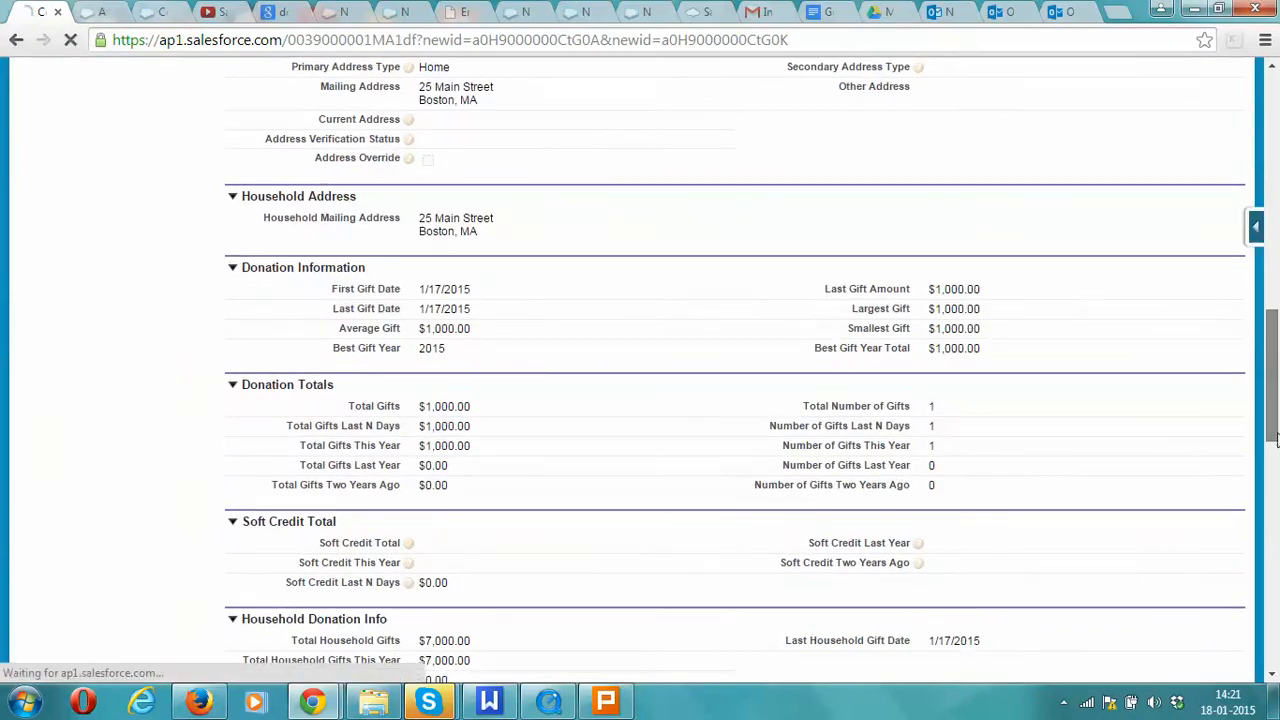
pyautogui.scroll(-3)
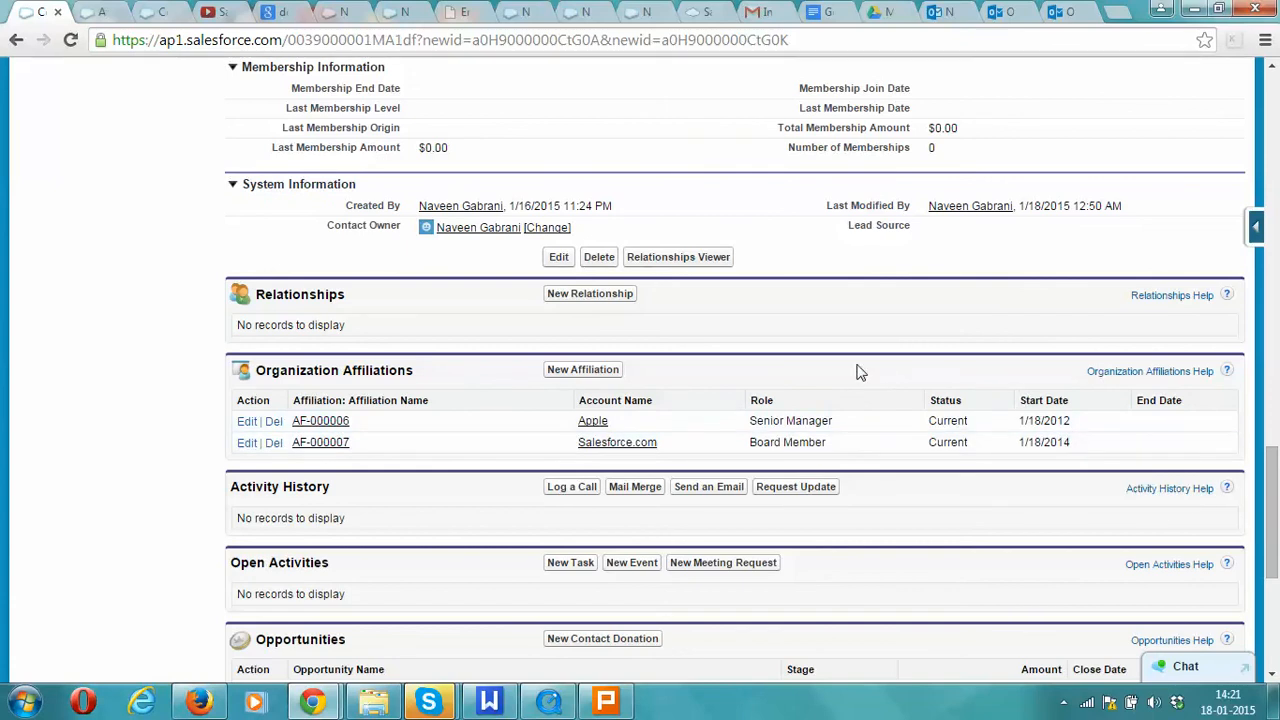
pyautogui.click(582, 369)
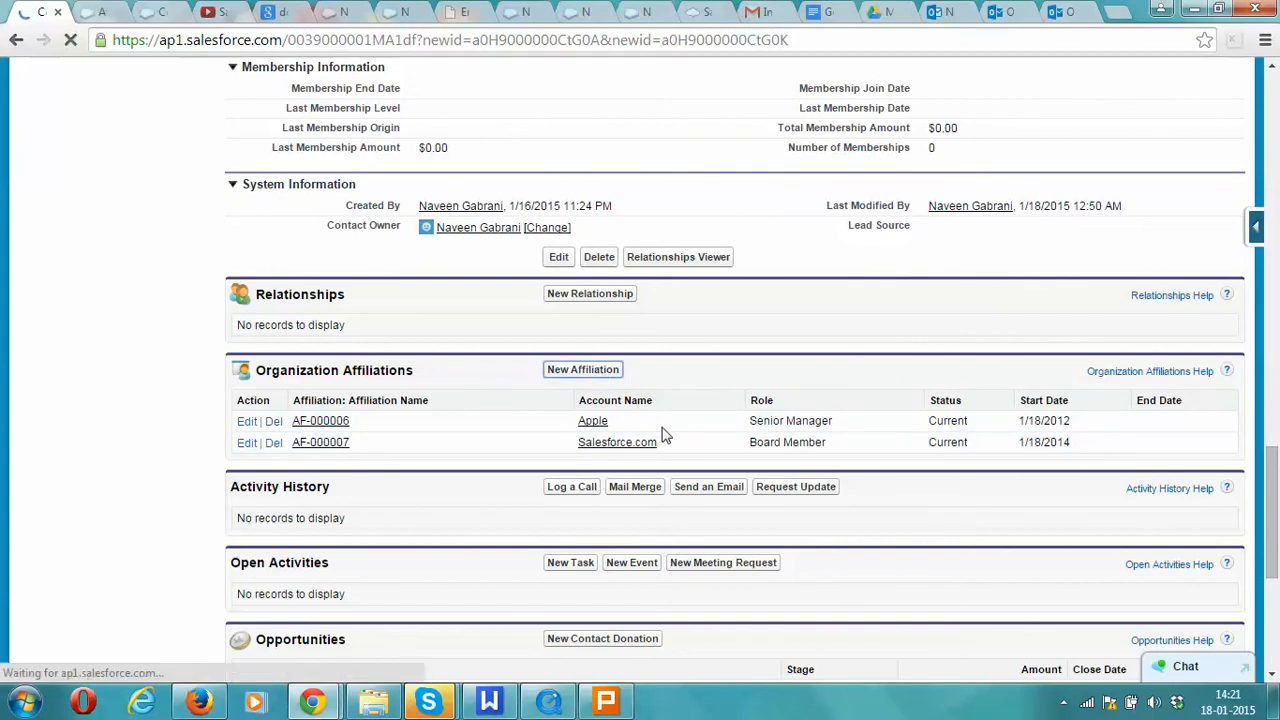
pyautogui.click(582, 369)
pyautogui.write('The')
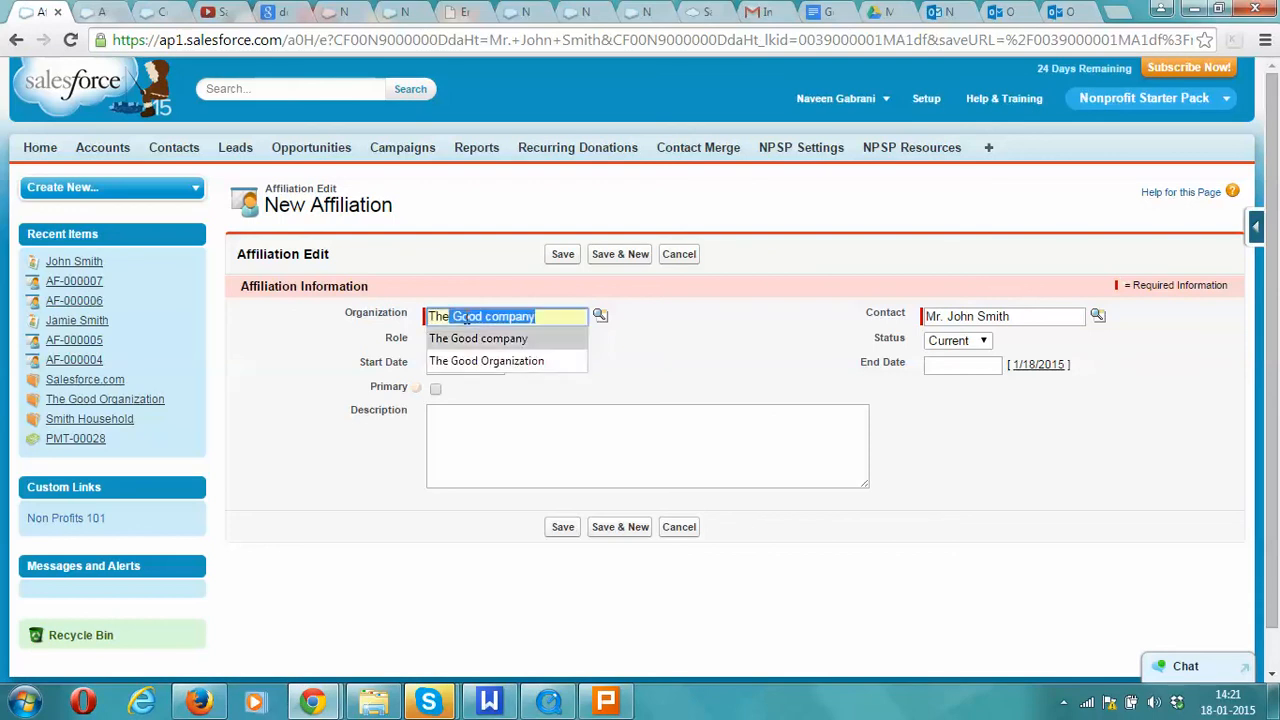
# Add The Good Organization as primary affiliation, role Director, starting 1/18/2015, and save.
pyautogui.click(486, 360)
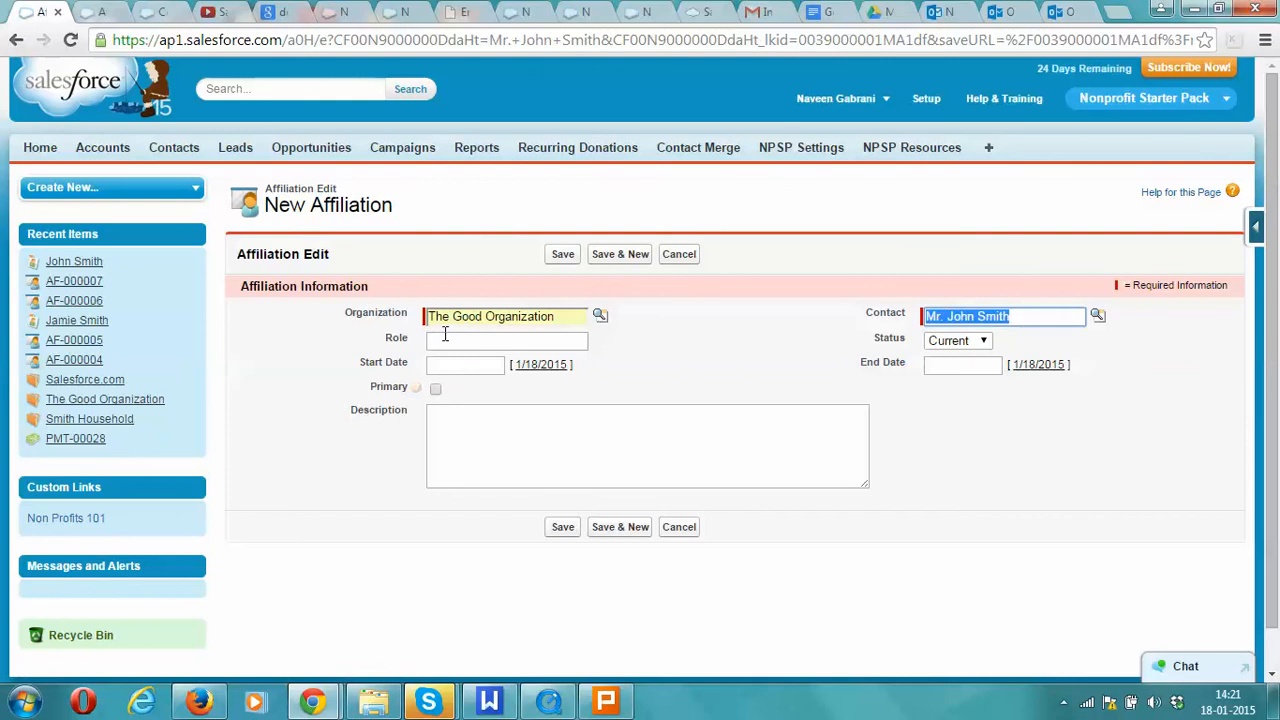
pyautogui.write('Director')
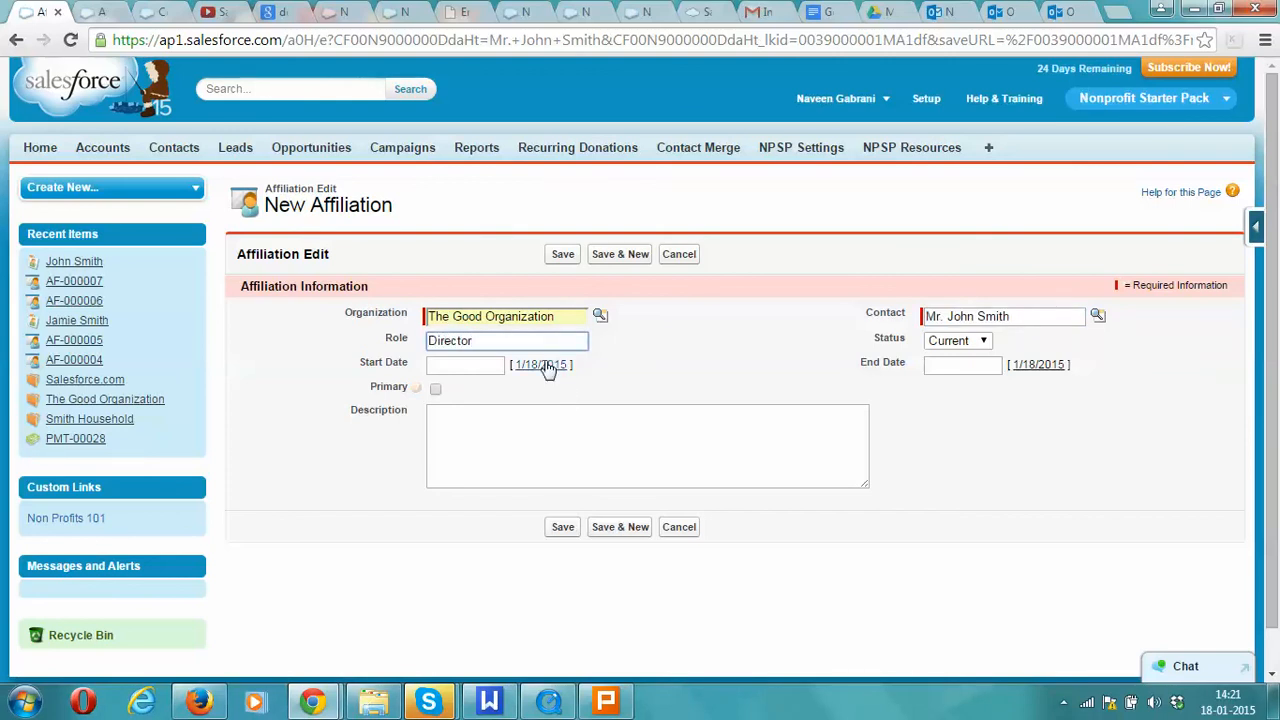
pyautogui.click(540, 364)
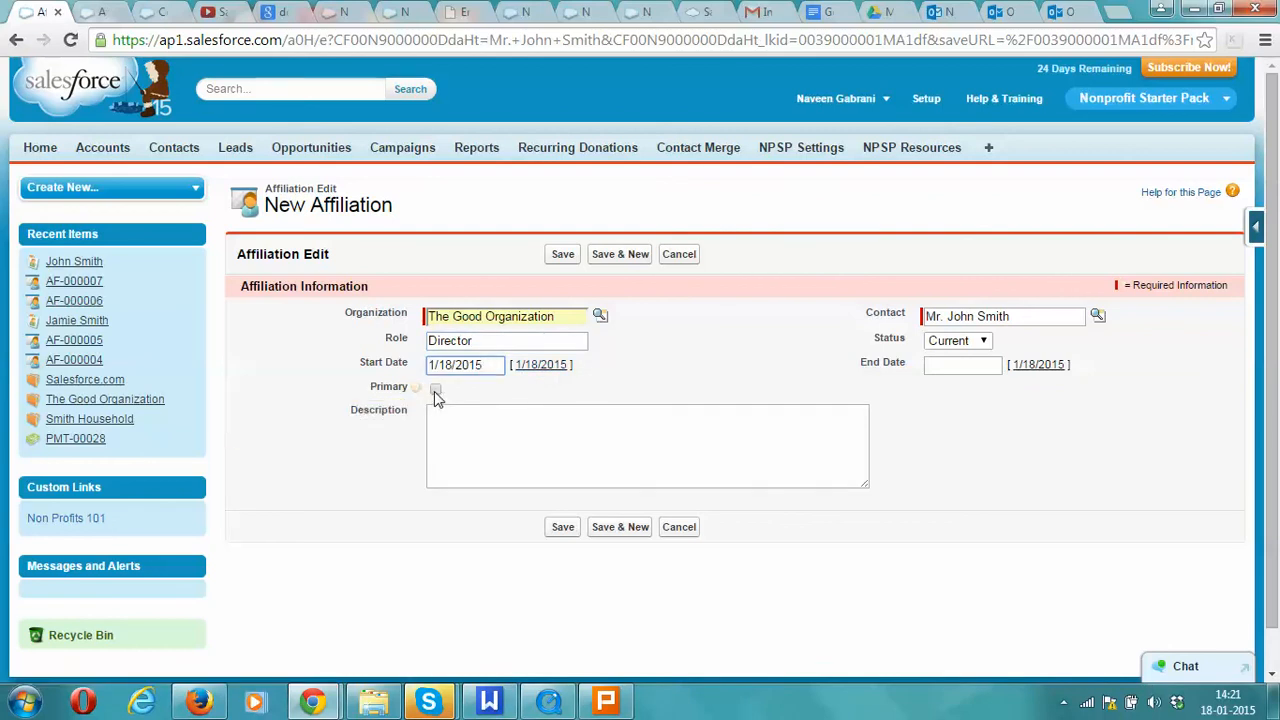
pyautogui.click(435, 388)
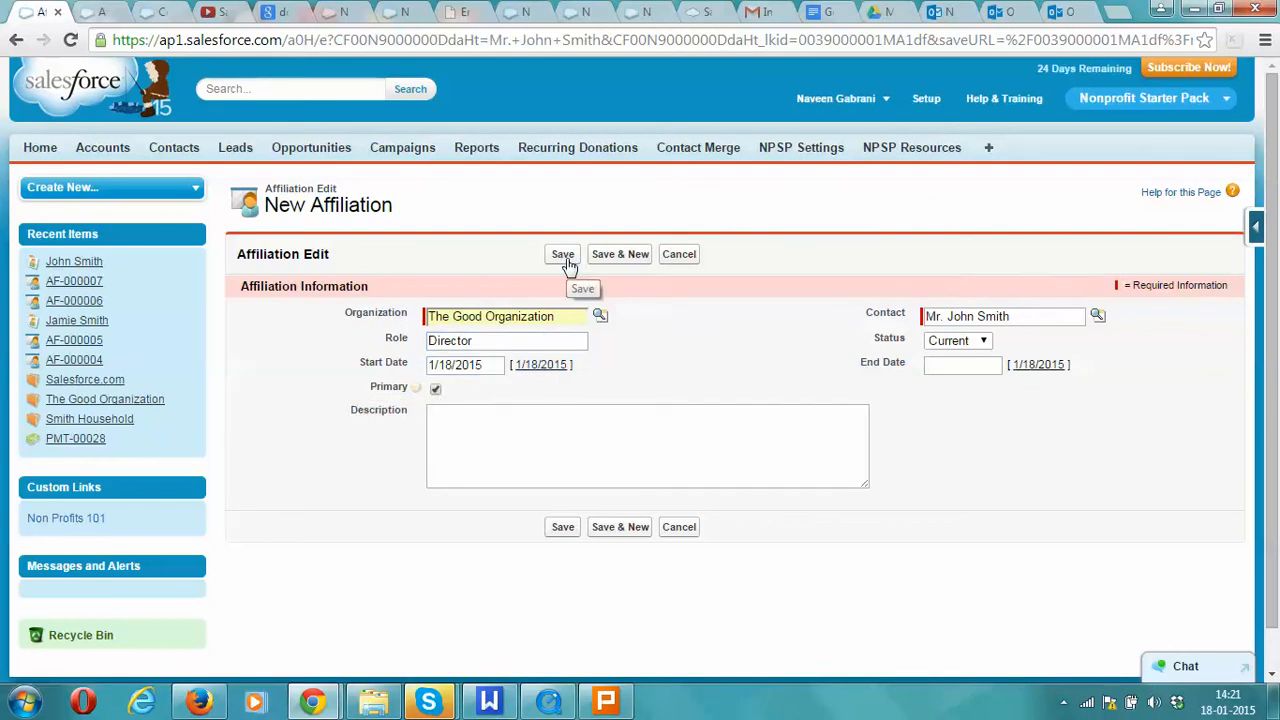
pyautogui.click(562, 253)
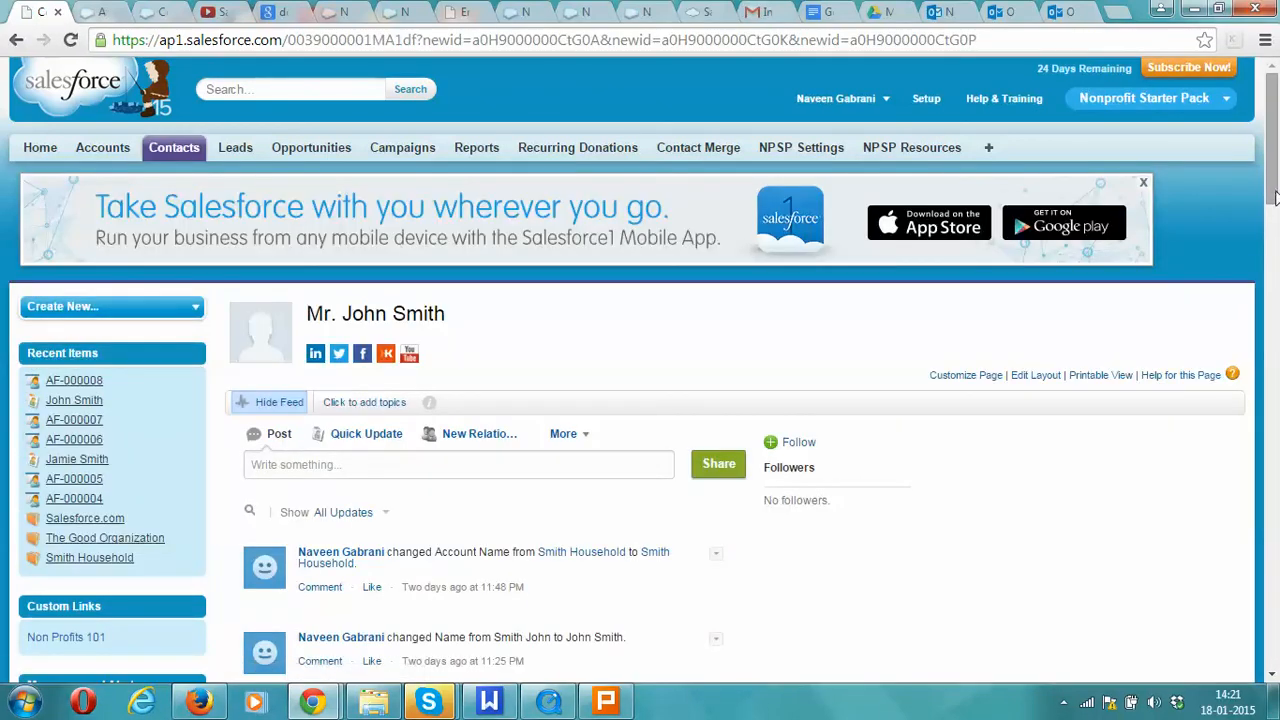
pyautogui.scroll(-3)
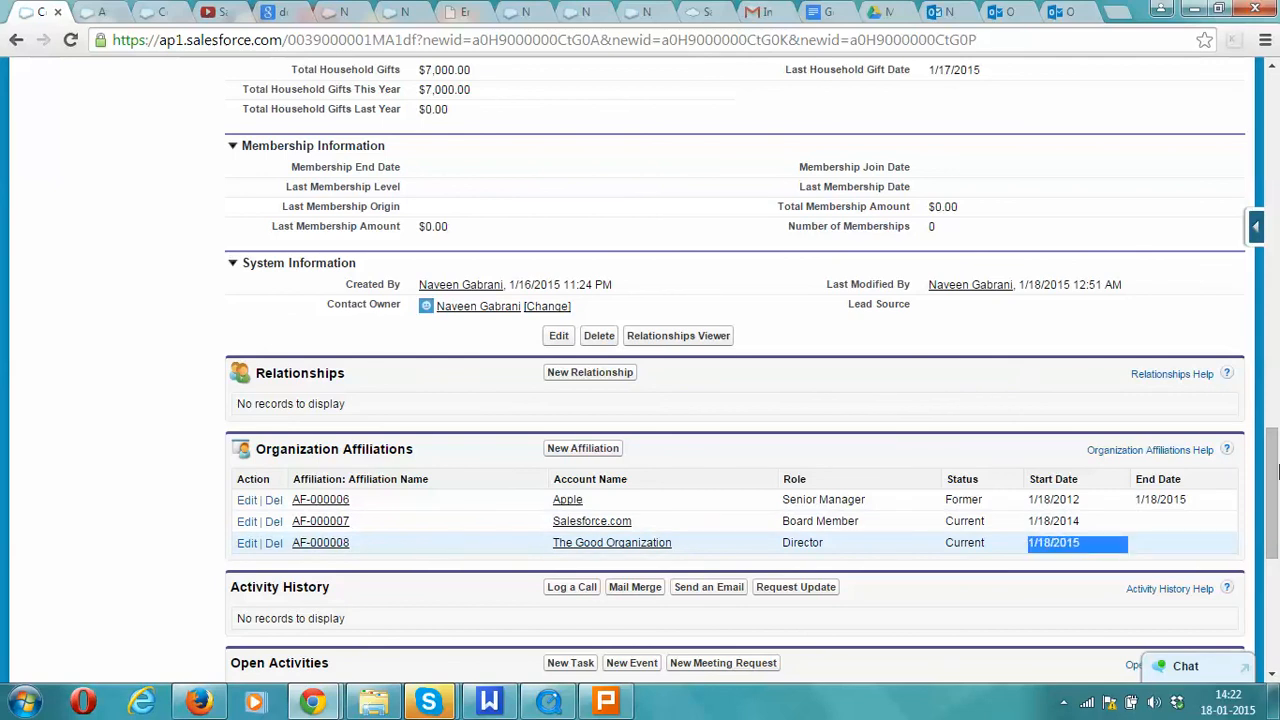
pyautogui.scroll(3)
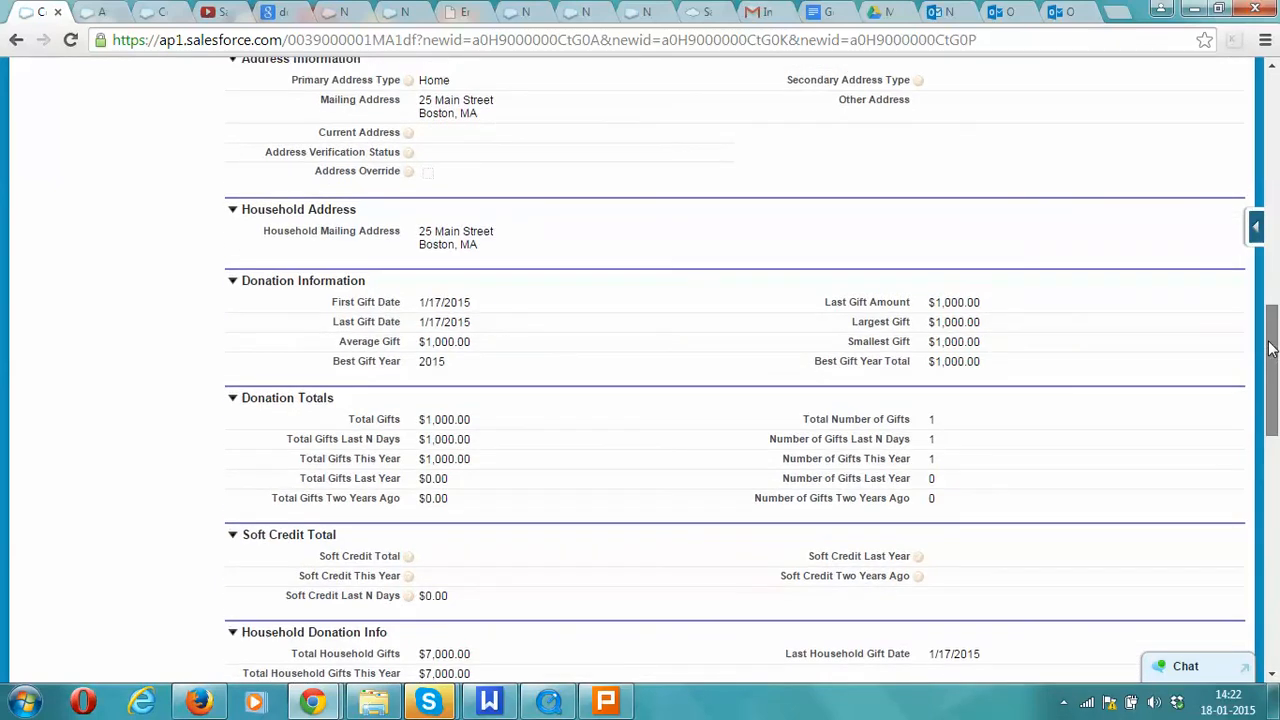
pyautogui.scroll(3)
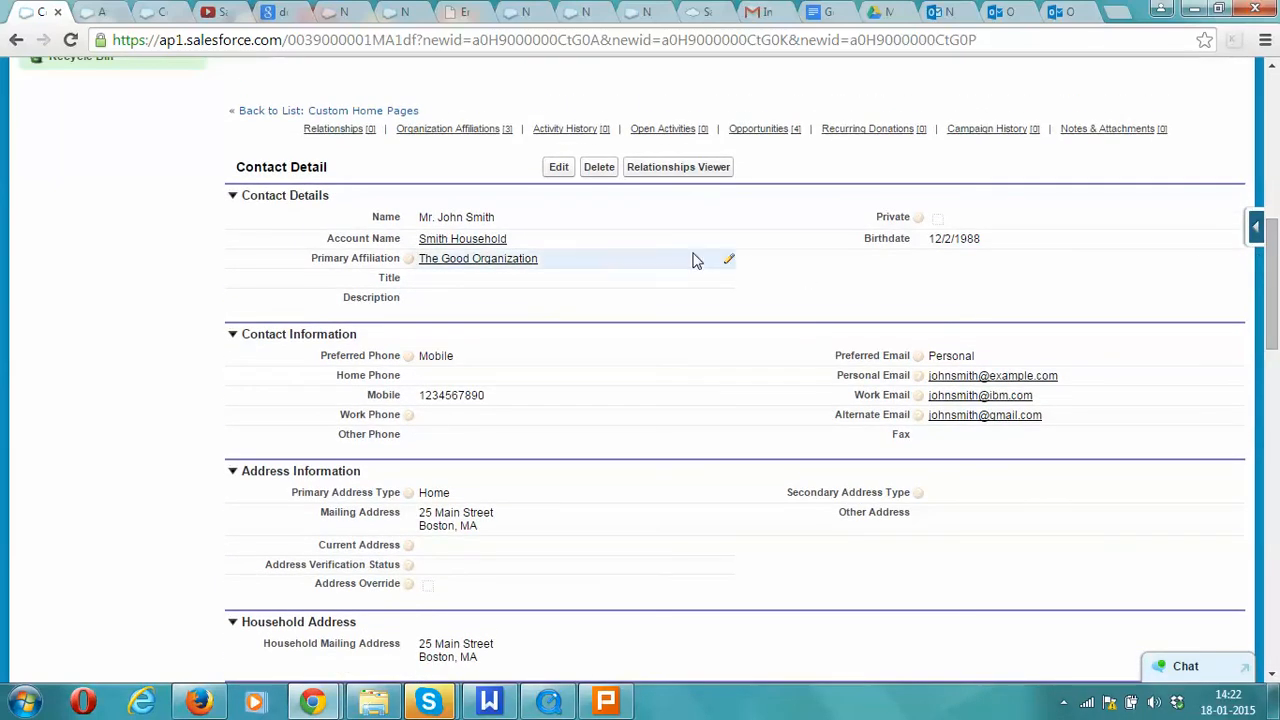
pyautogui.moveTo(665, 260)
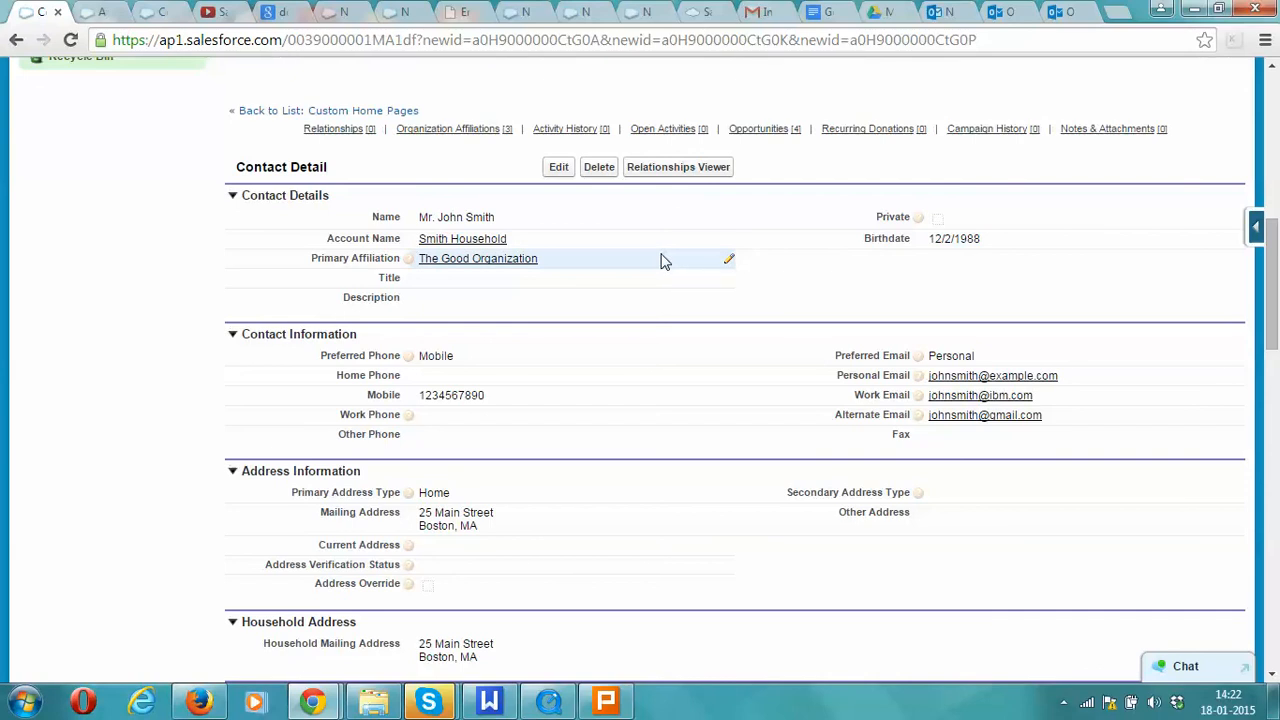
pyautogui.scroll(-3)
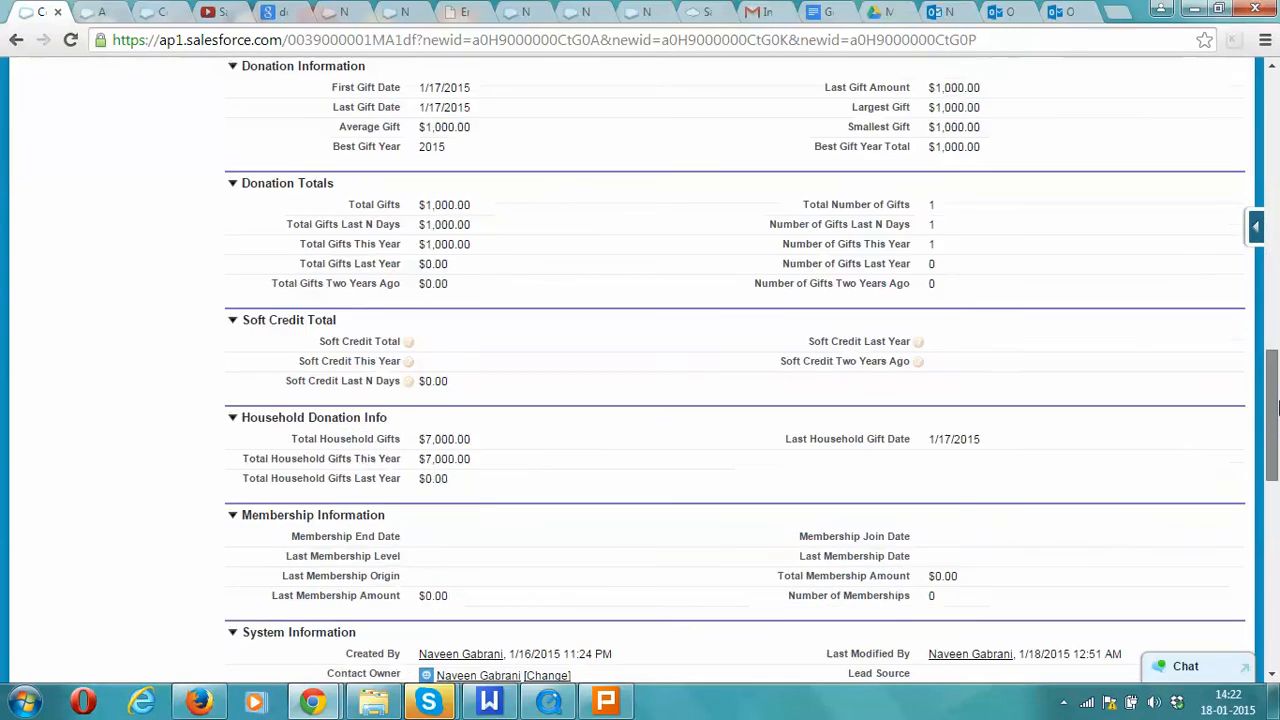
pyautogui.scroll(-3)
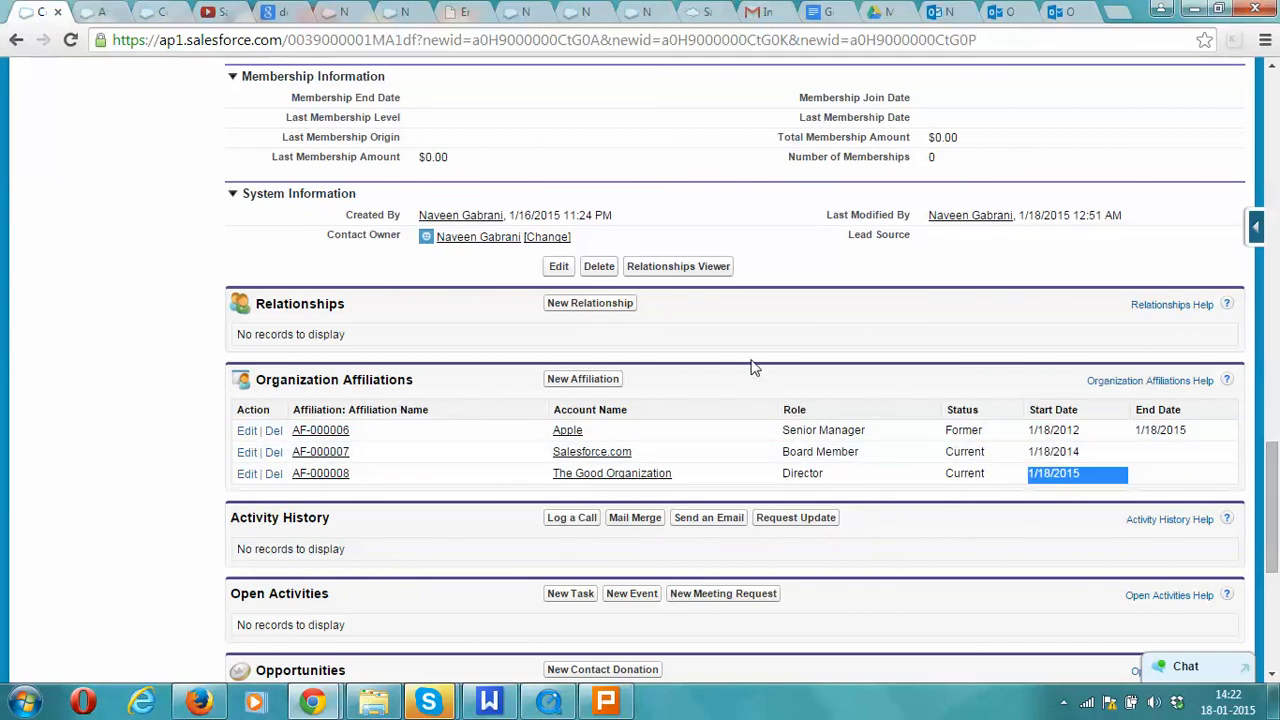
pyautogui.moveTo(725, 372)
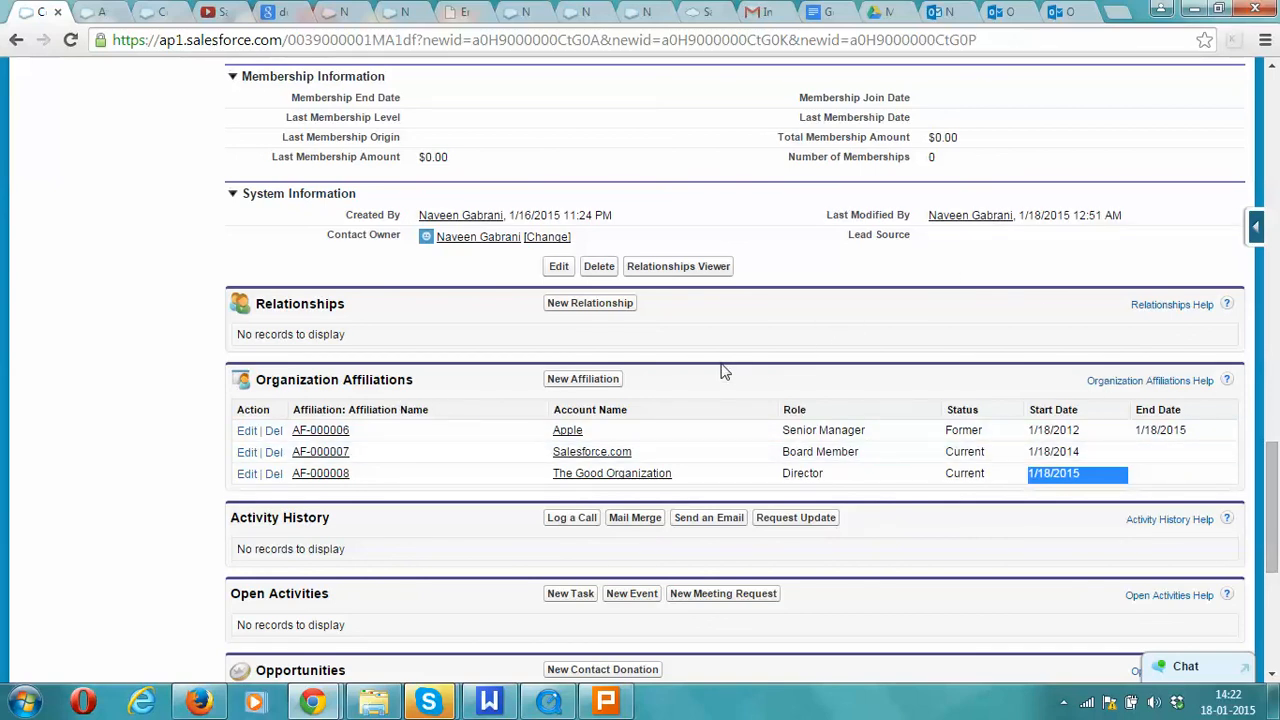